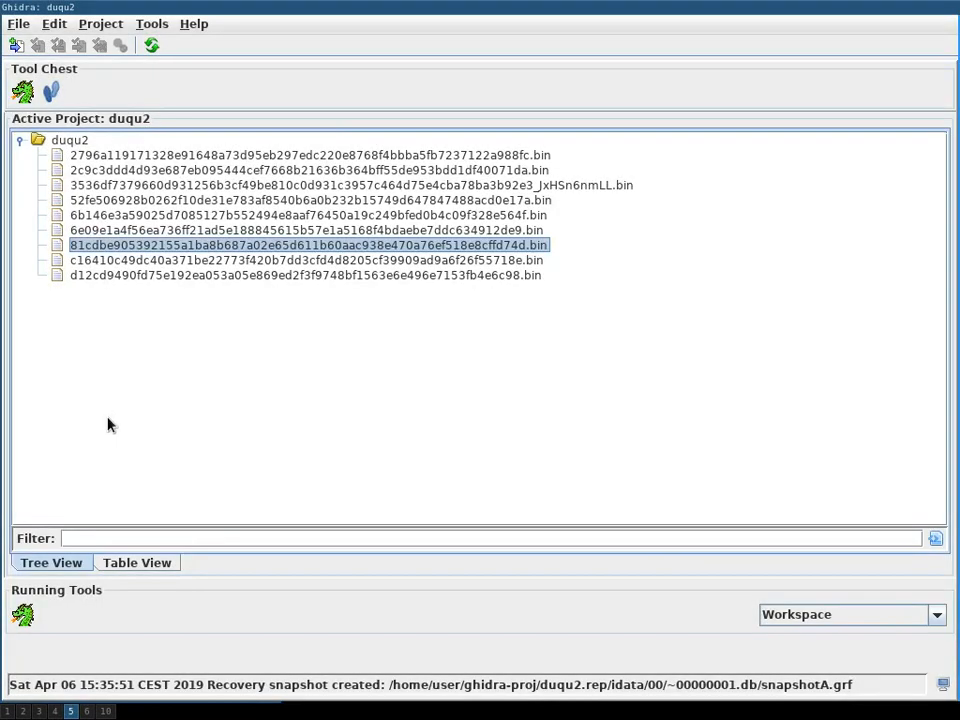
Open the 81cdbe… Duqu2 sample and show the xor_decode function in the listing.
double_click(308, 245)
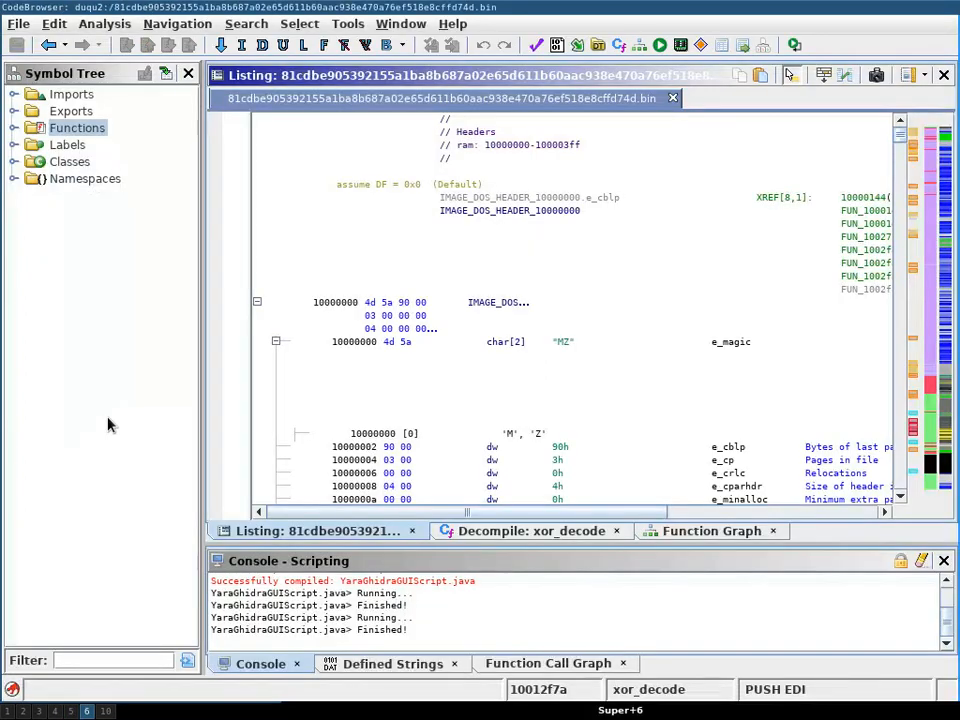
click(22, 127)
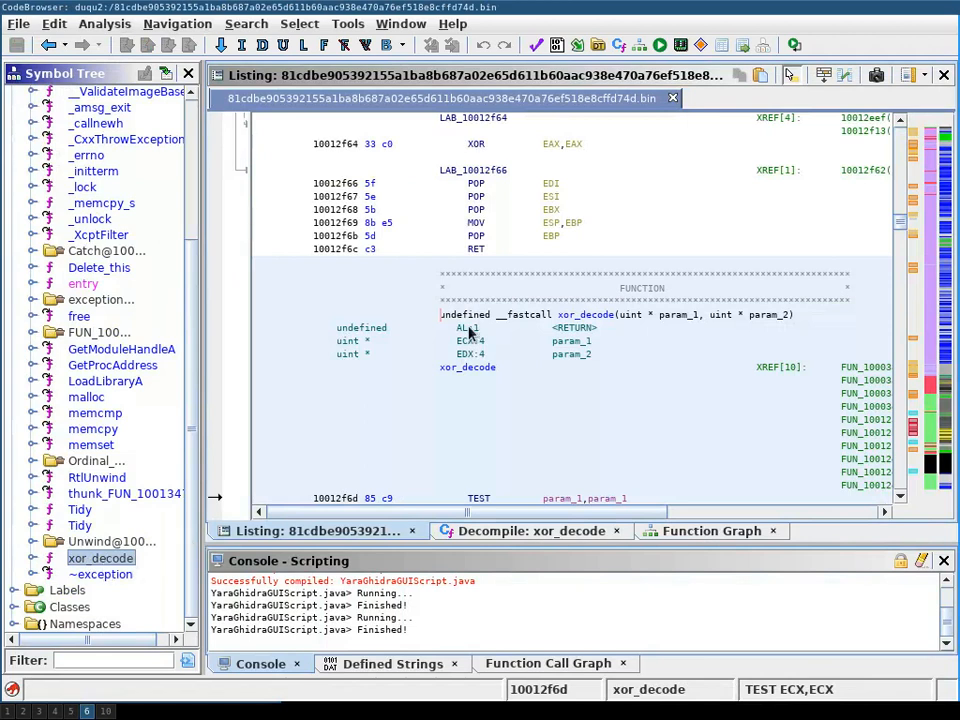
scroll(down, 3)
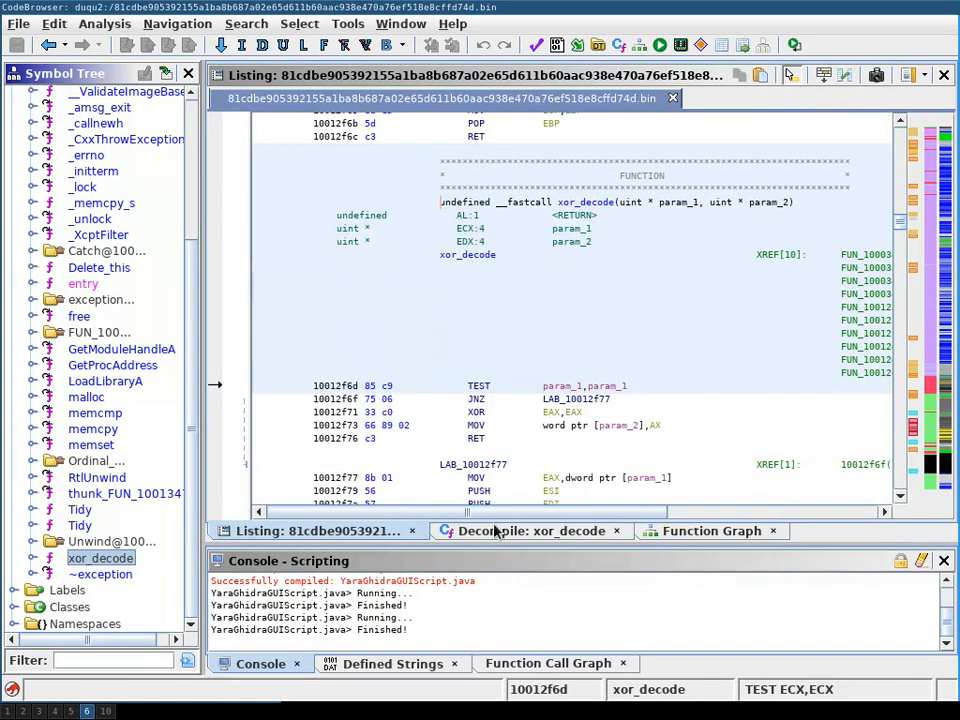
click(531, 530)
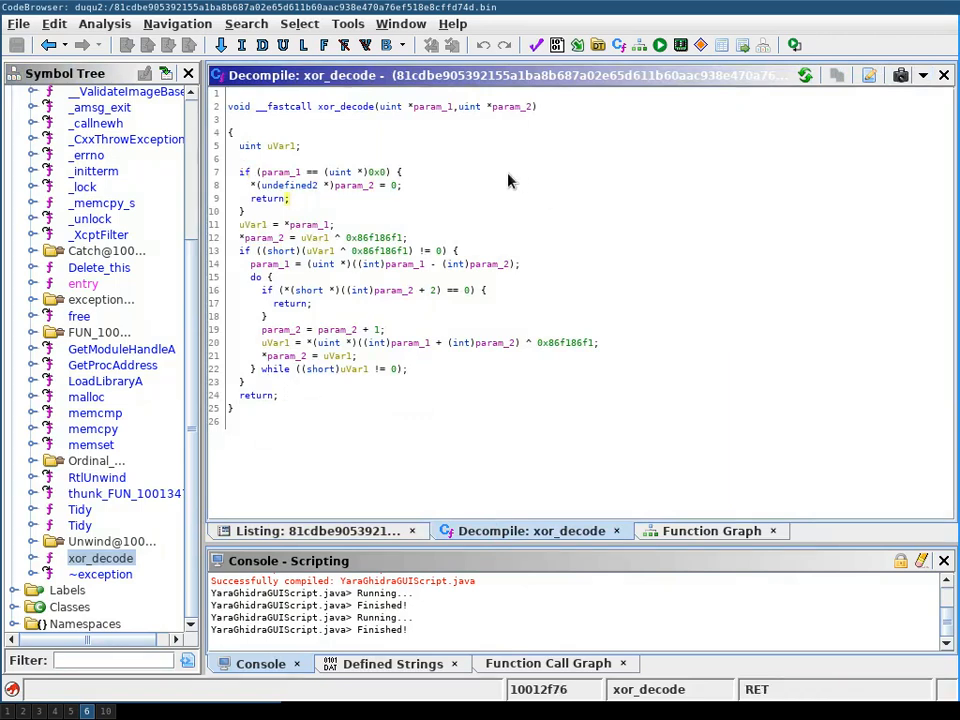
mouse_move(491, 183)
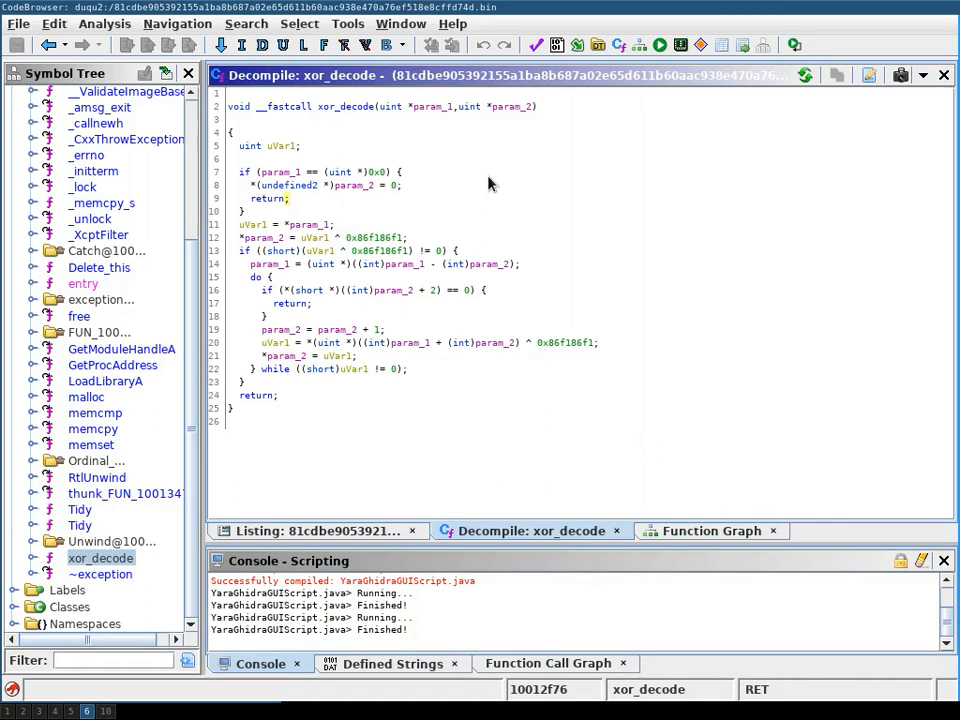
mouse_move(474, 180)
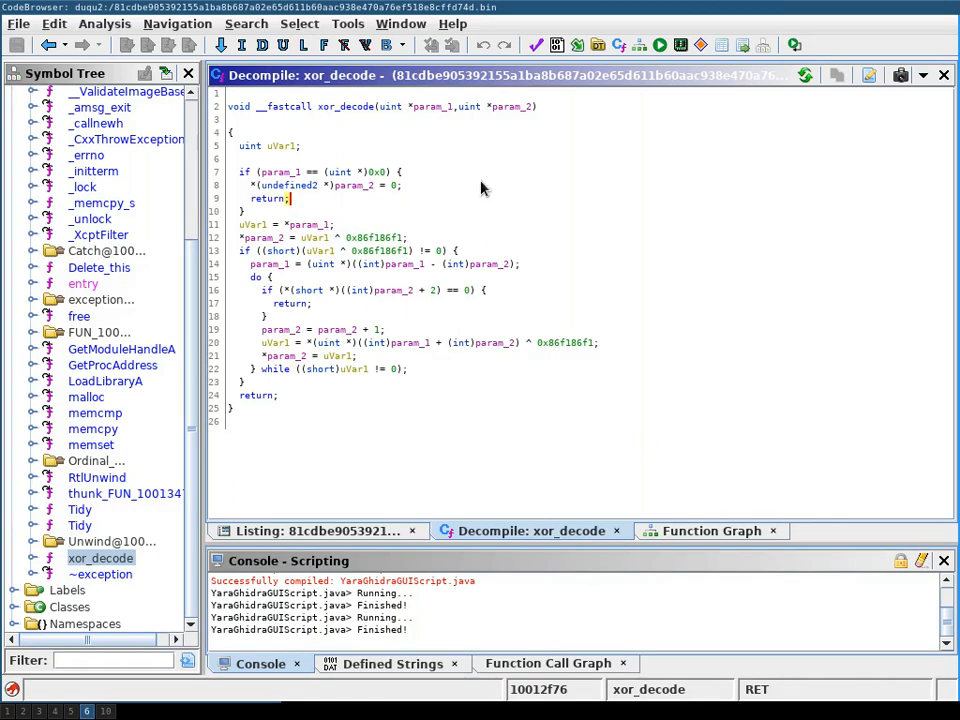
mouse_move(504, 231)
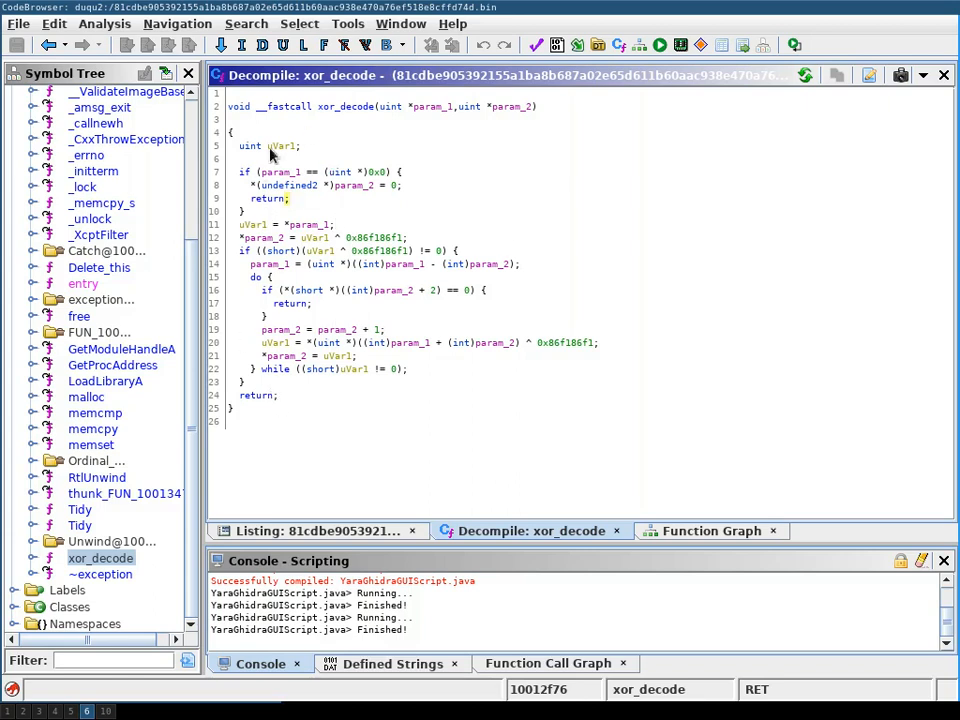
mouse_move(292, 166)
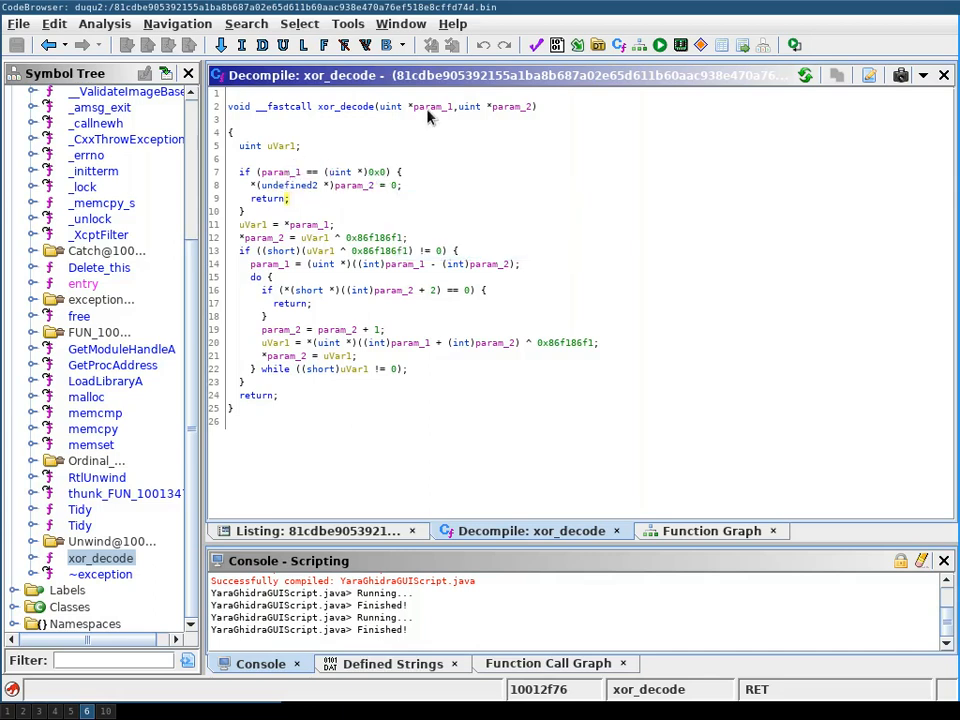
click(440, 106)
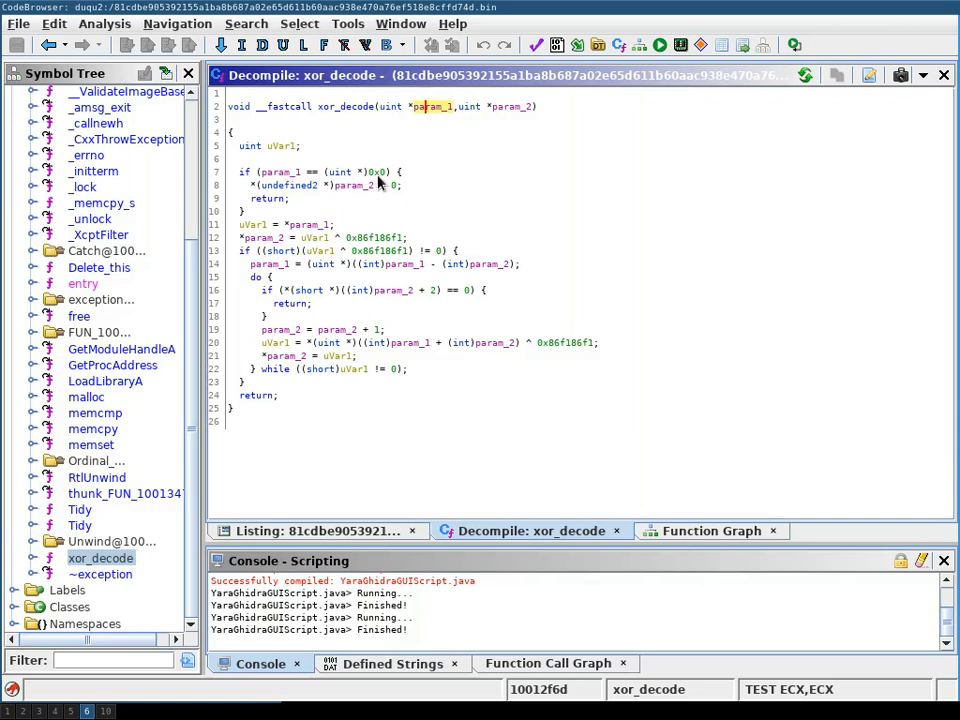
click(510, 107)
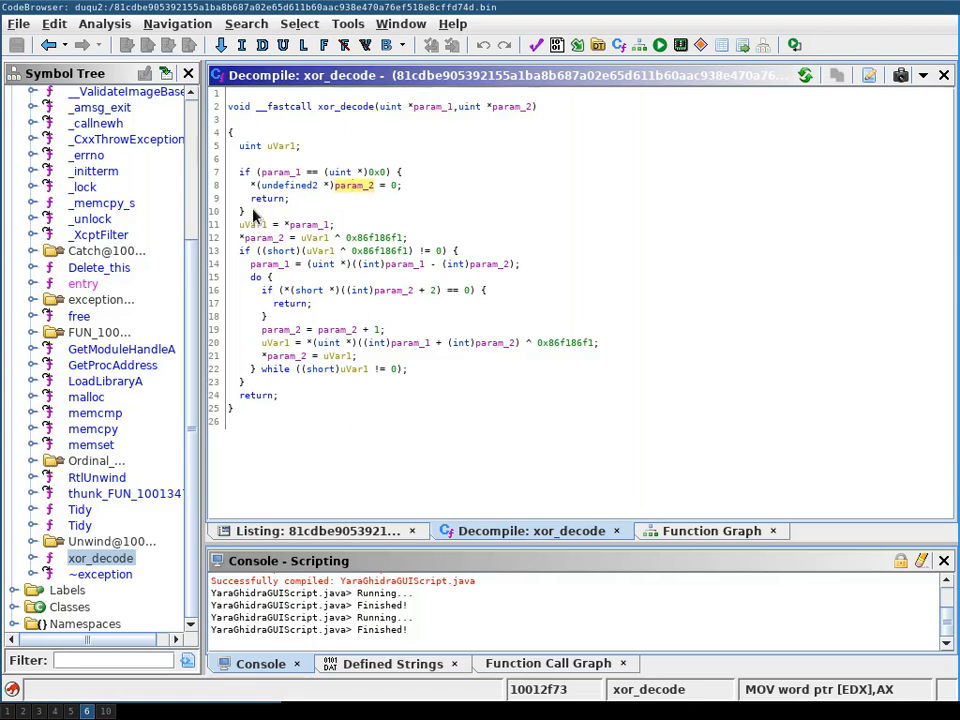
mouse_move(334, 132)
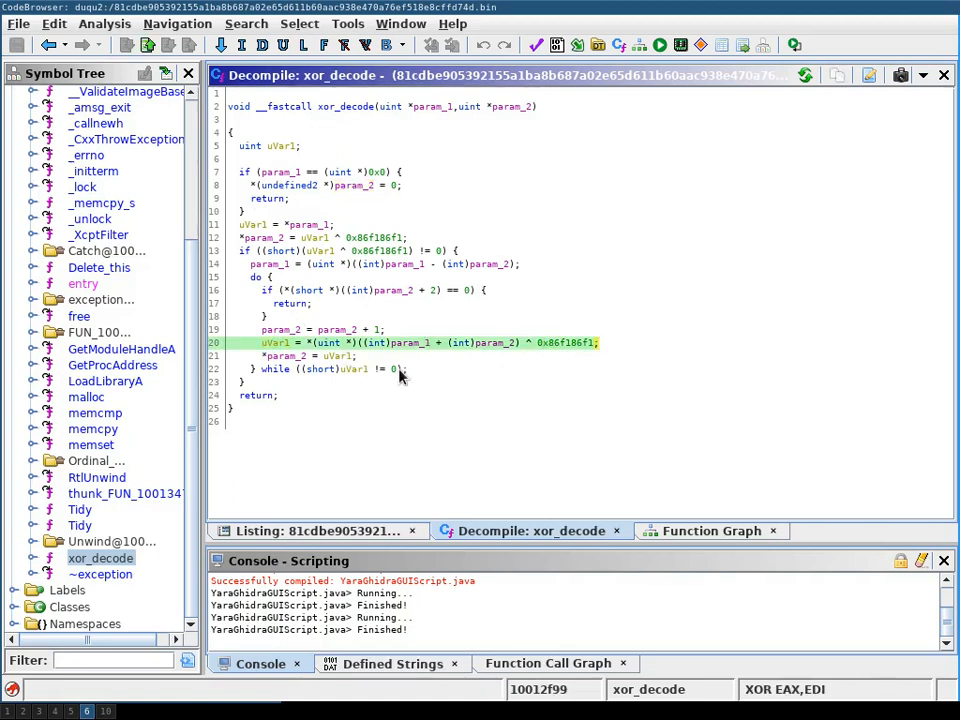
click(290, 303)
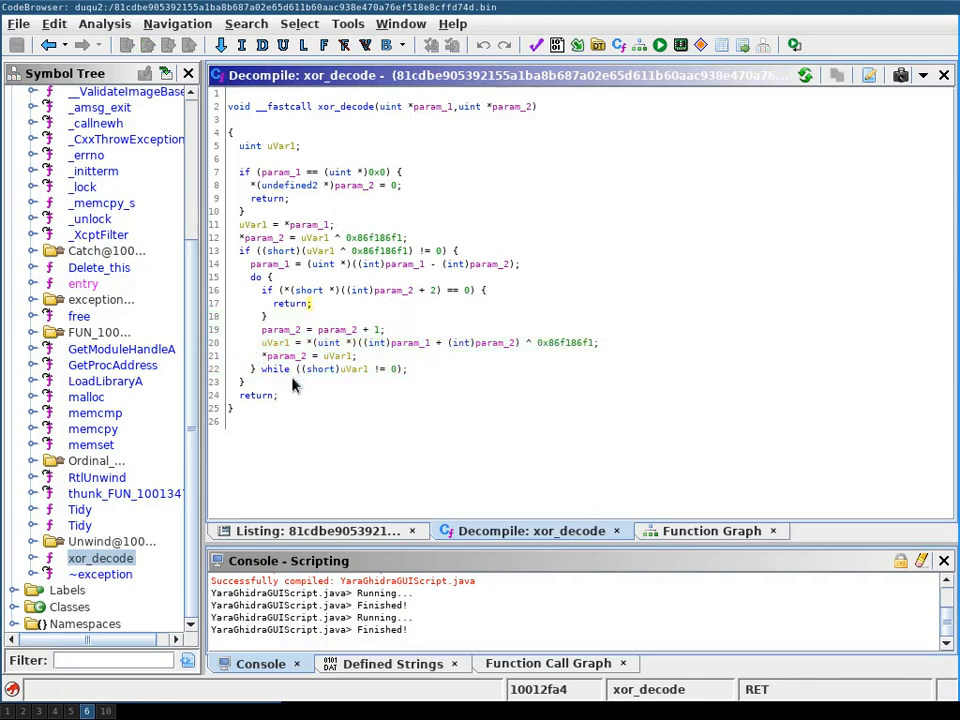
mouse_move(440, 220)
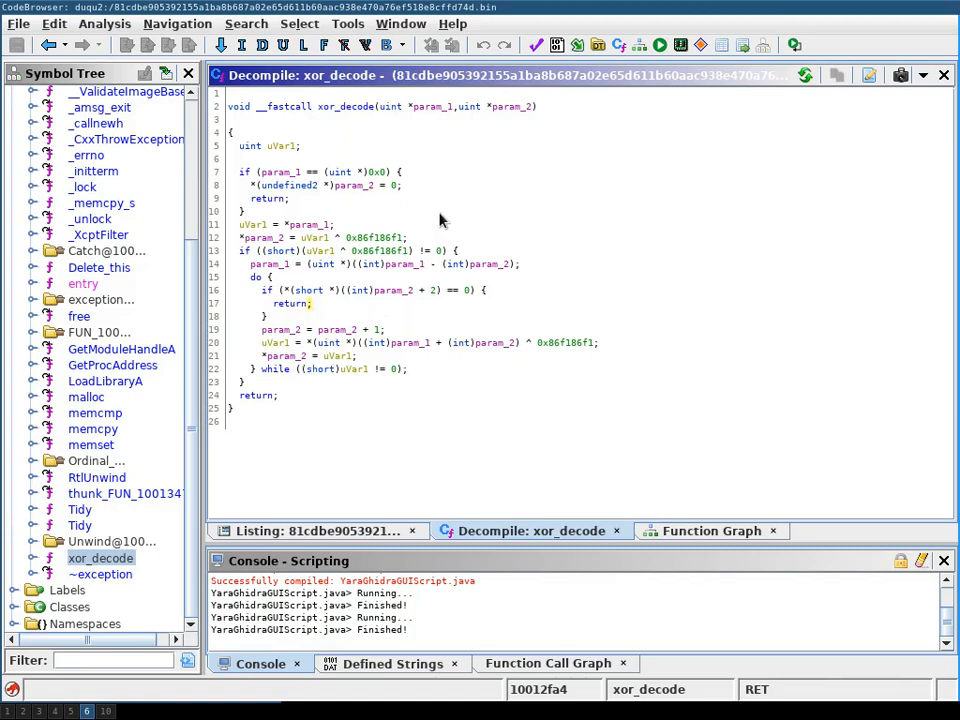
mouse_move(540, 349)
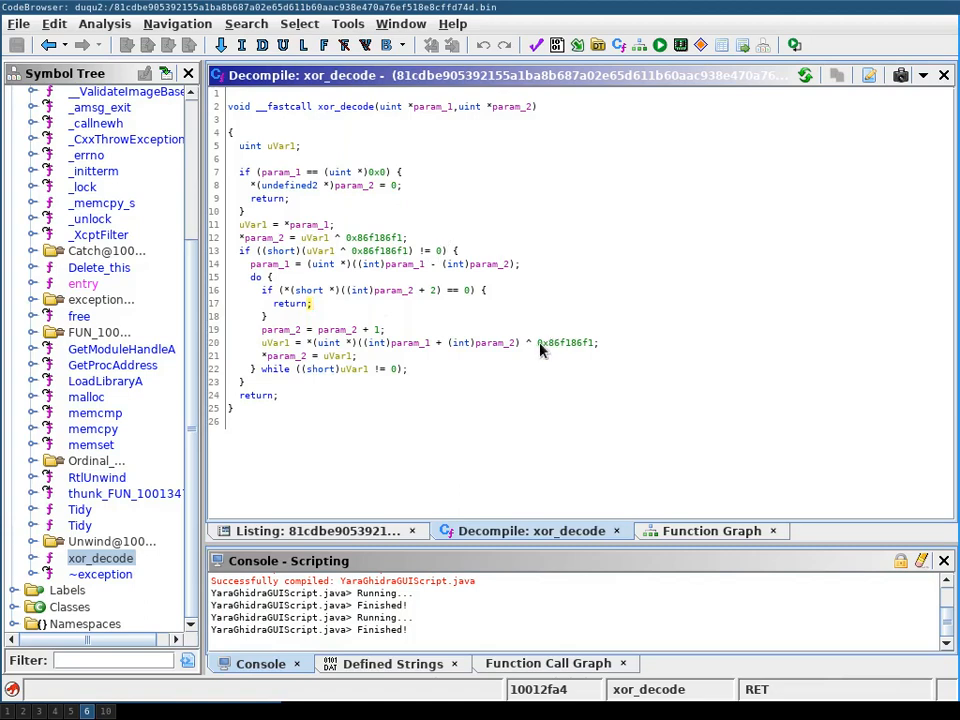
click(565, 342)
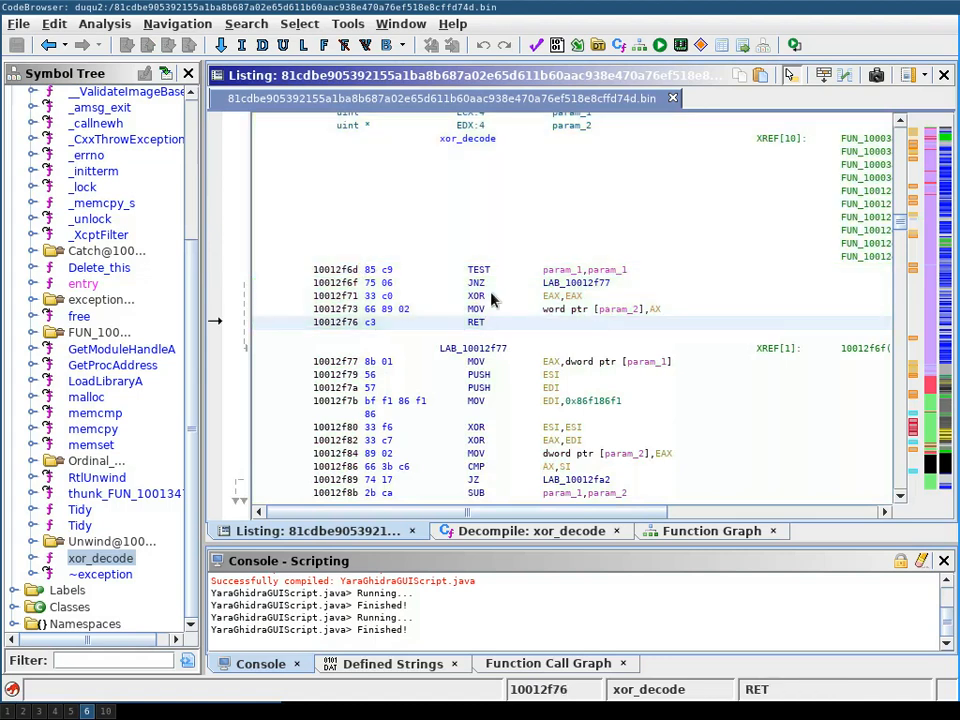
Select the entire xor_decode function body via Make Selection.
right_click(100, 557)
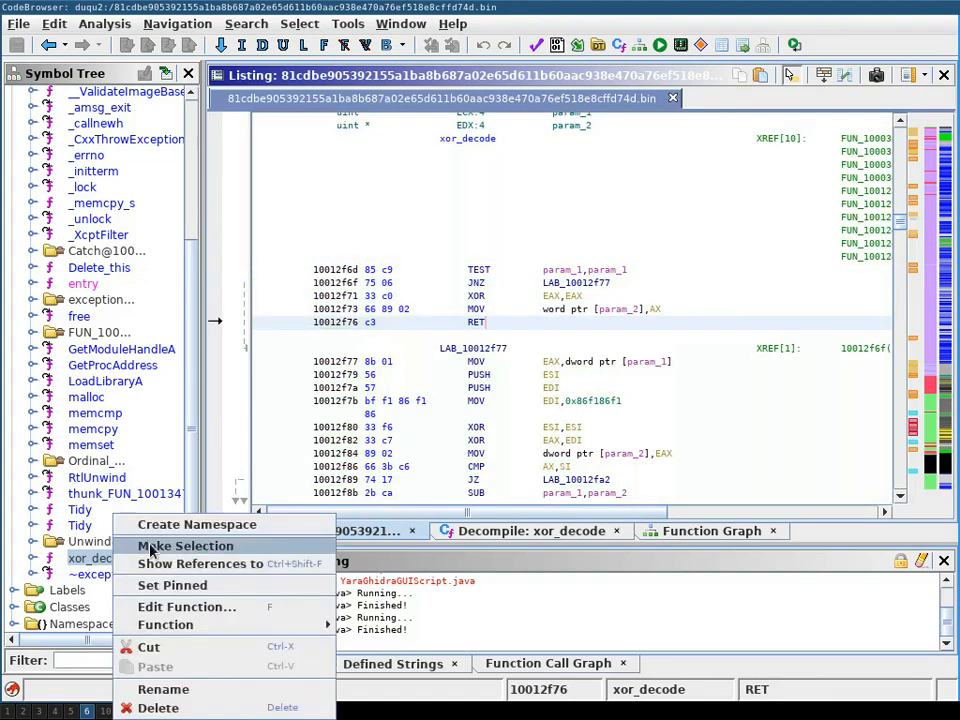
click(184, 545)
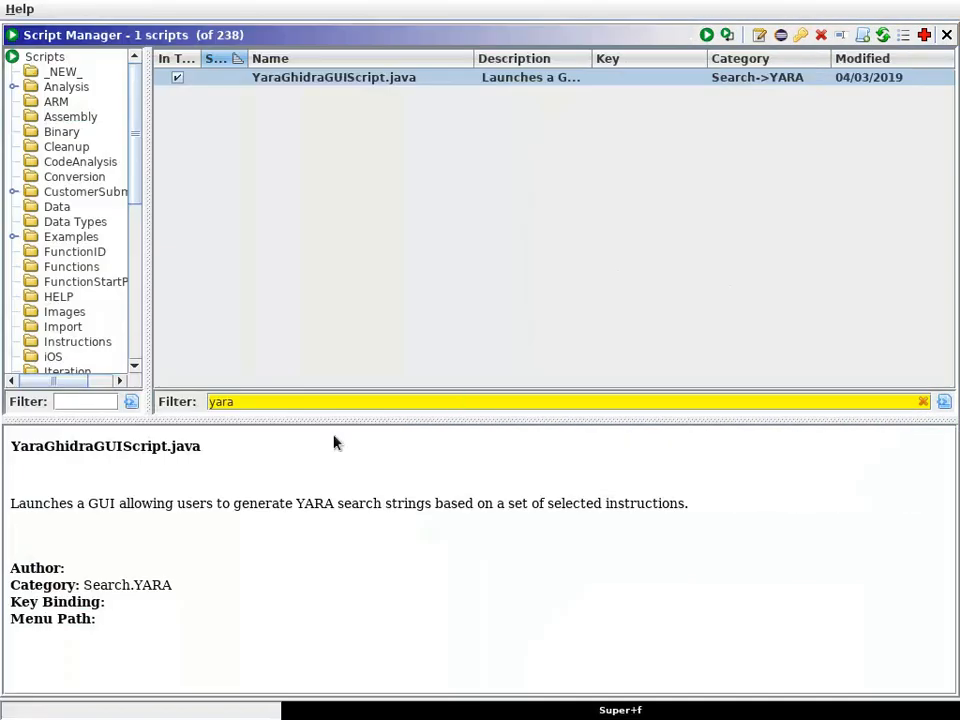
mouse_move(321, 173)
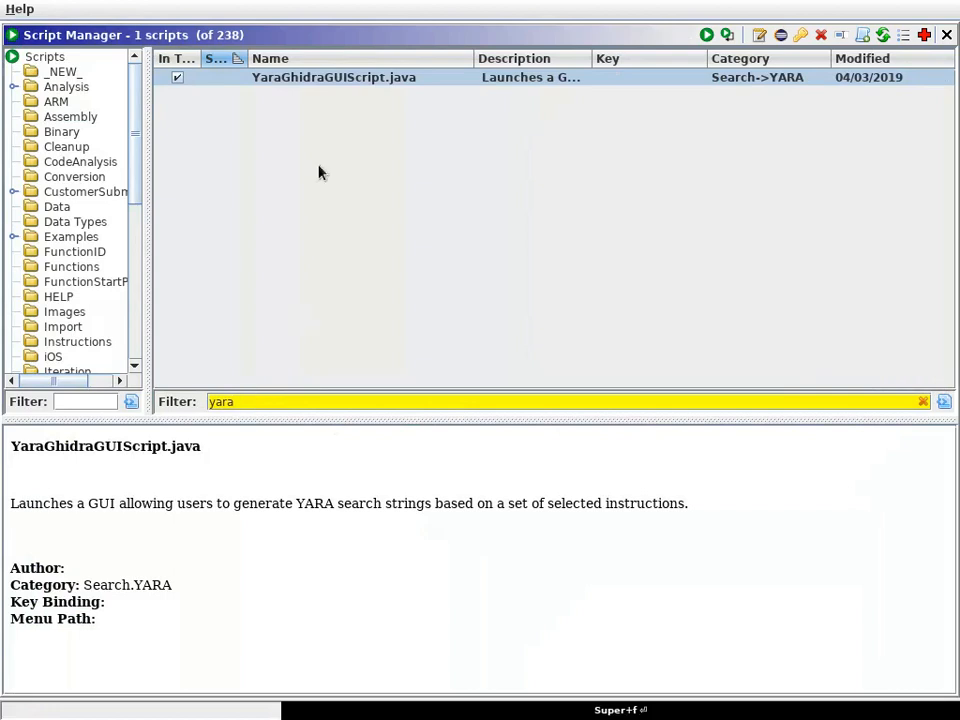
mouse_move(275, 87)
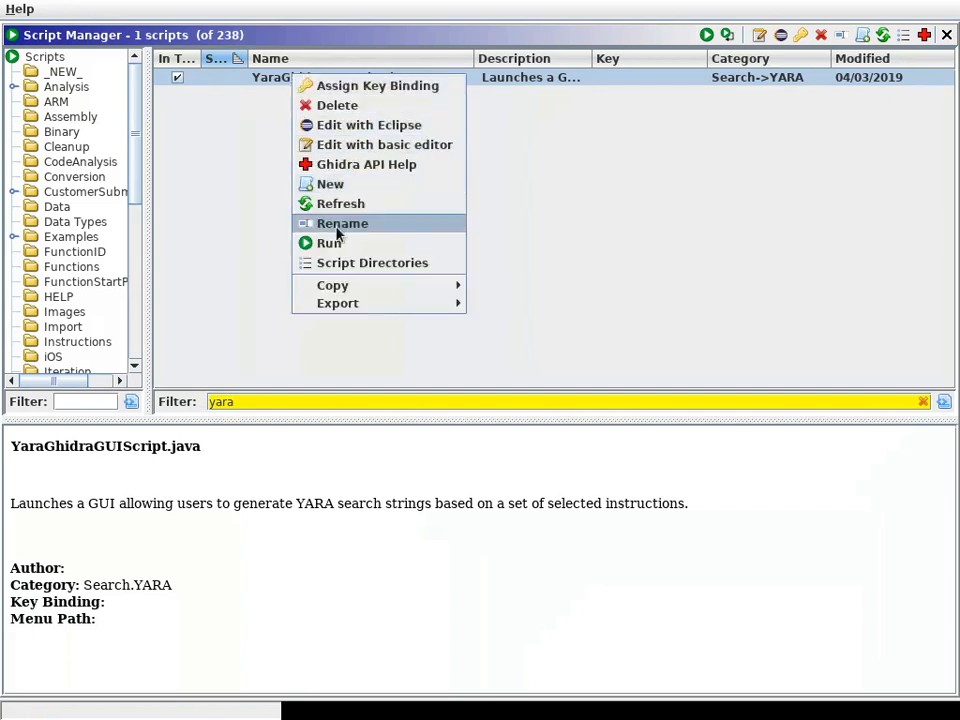
Run YaraGhidraGUIScript.java on the selected xor_decode instructions.
click(328, 222)
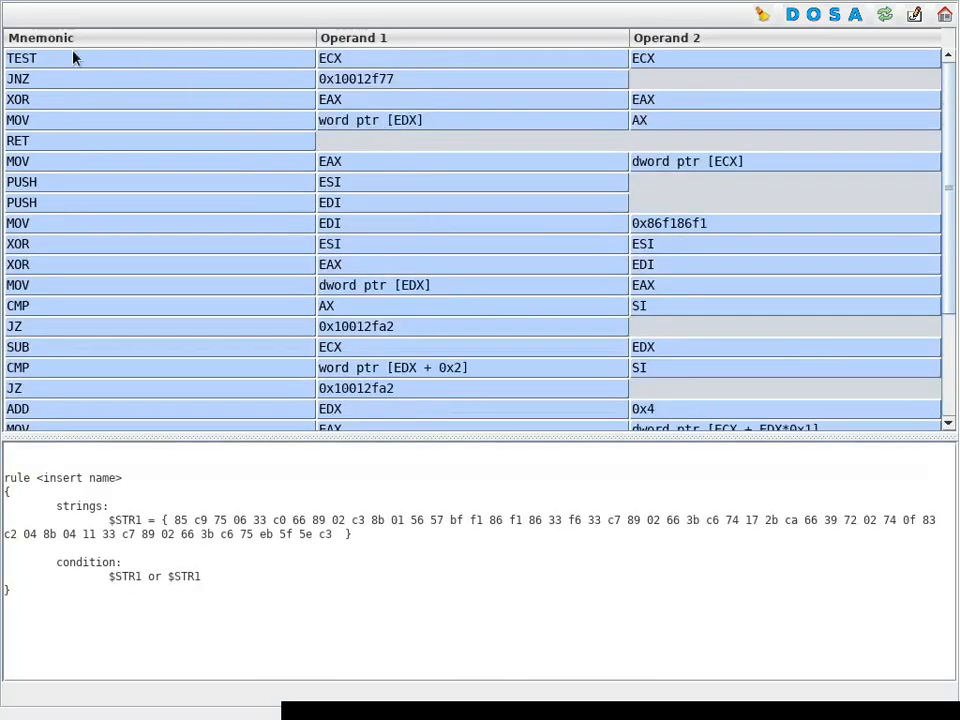
mouse_move(458, 77)
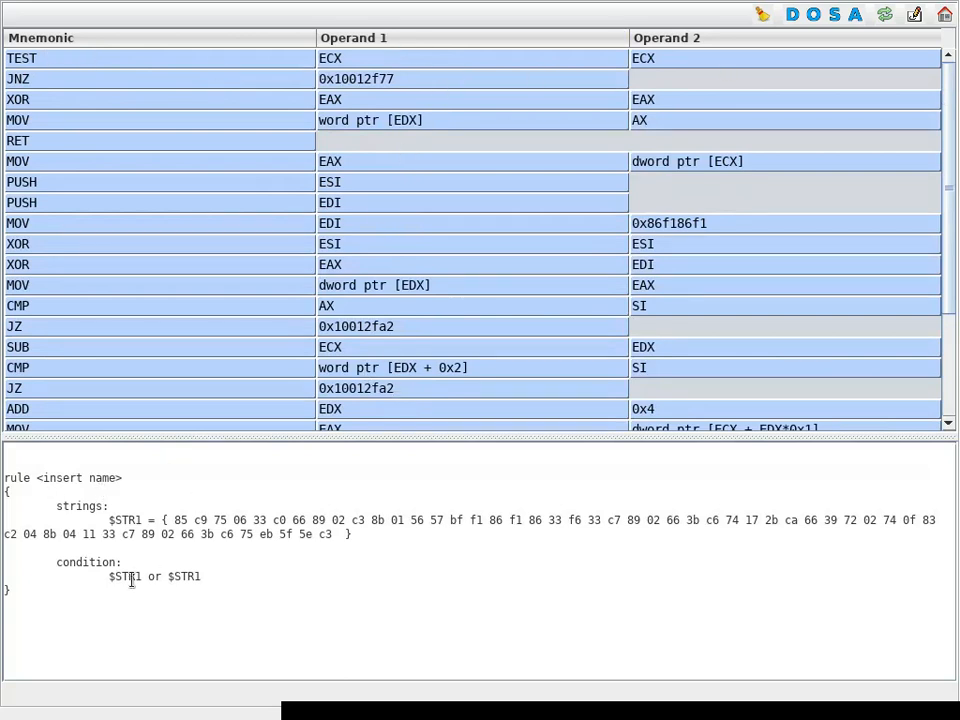
mouse_move(538, 181)
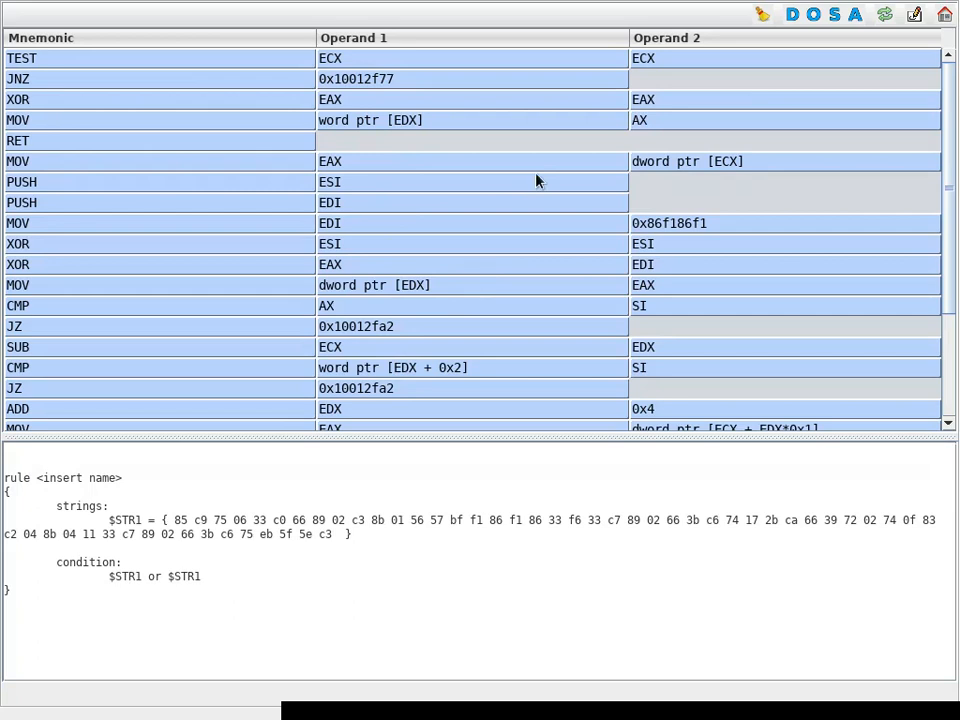
mouse_move(822, 54)
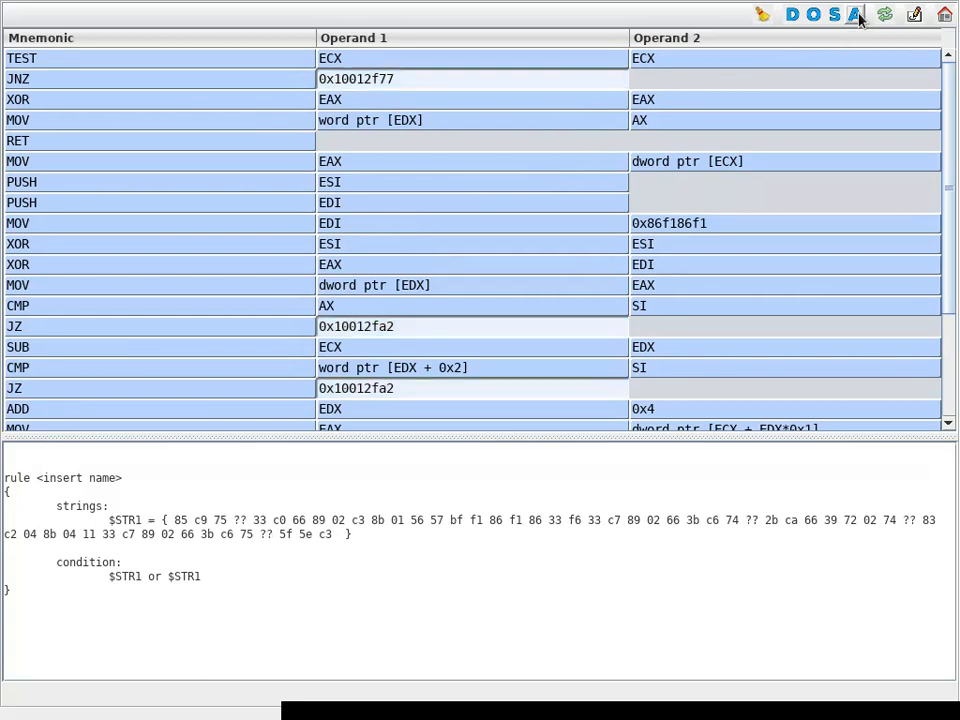
mouse_move(369, 86)
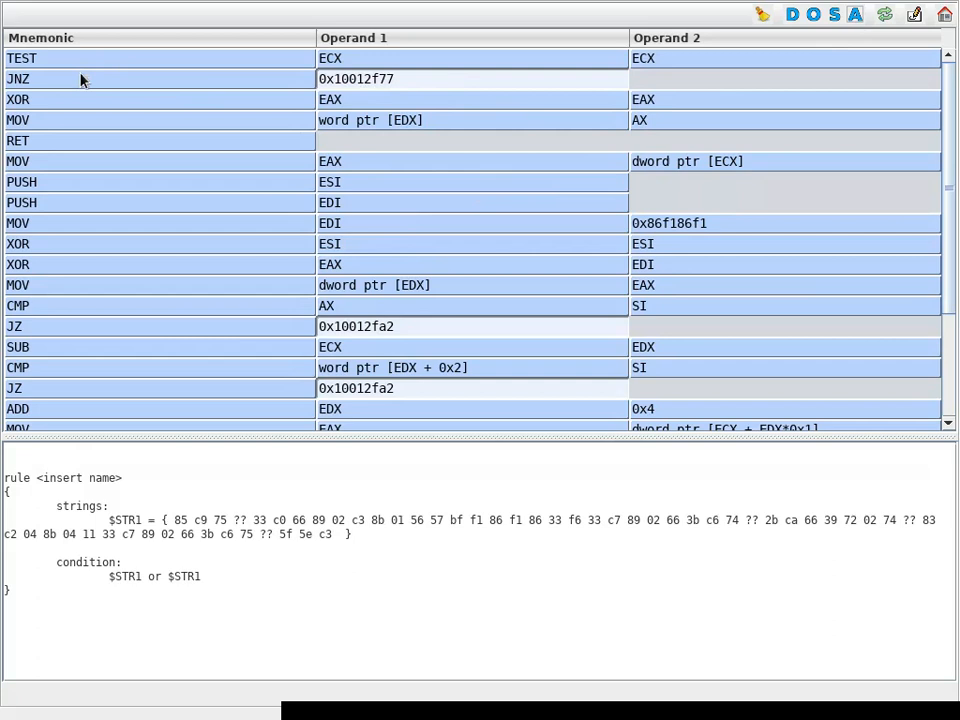
mouse_move(368, 82)
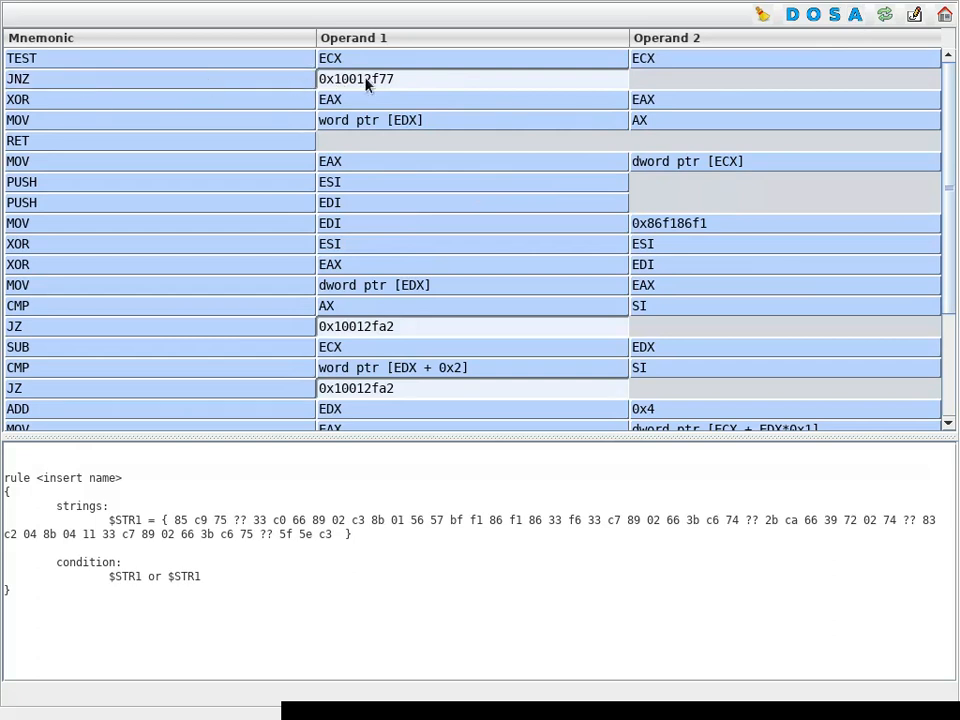
mouse_move(357, 84)
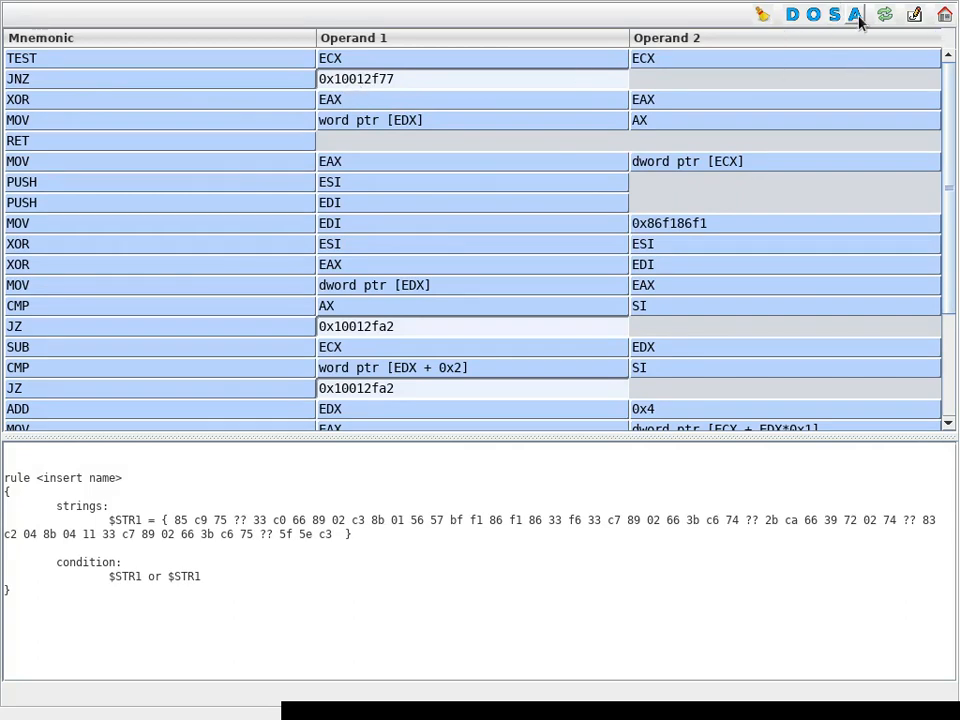
mouse_move(853, 17)
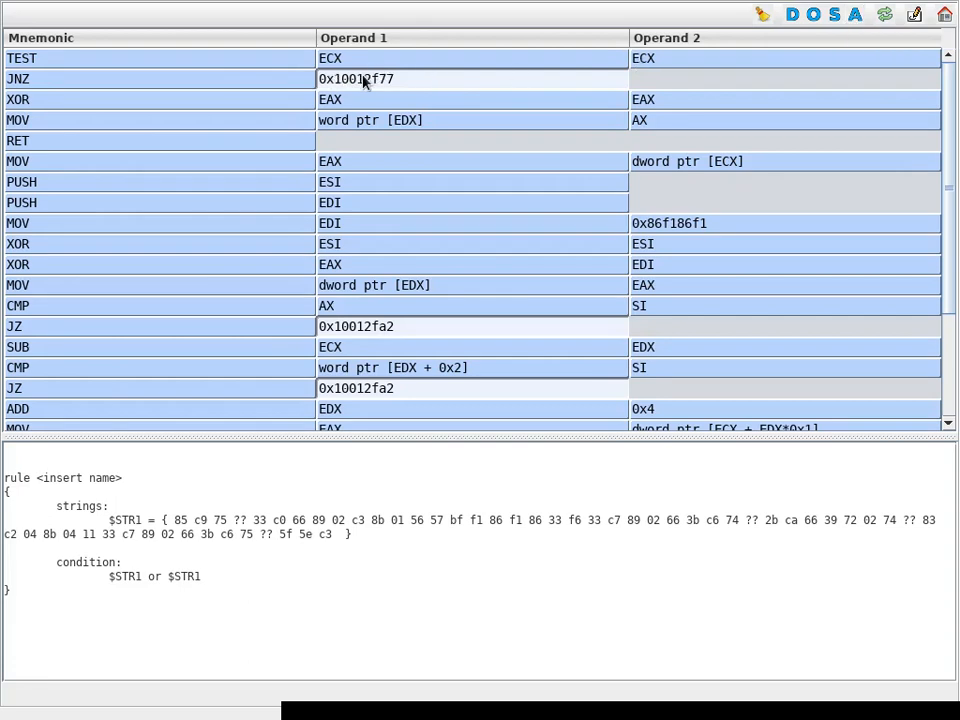
mouse_move(403, 105)
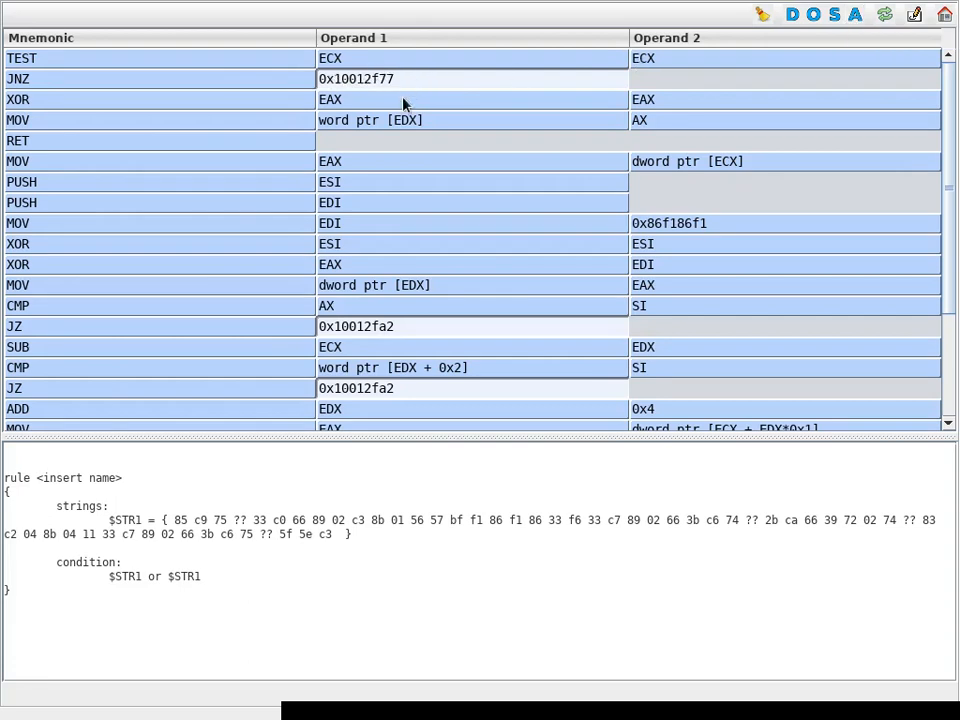
mouse_move(419, 367)
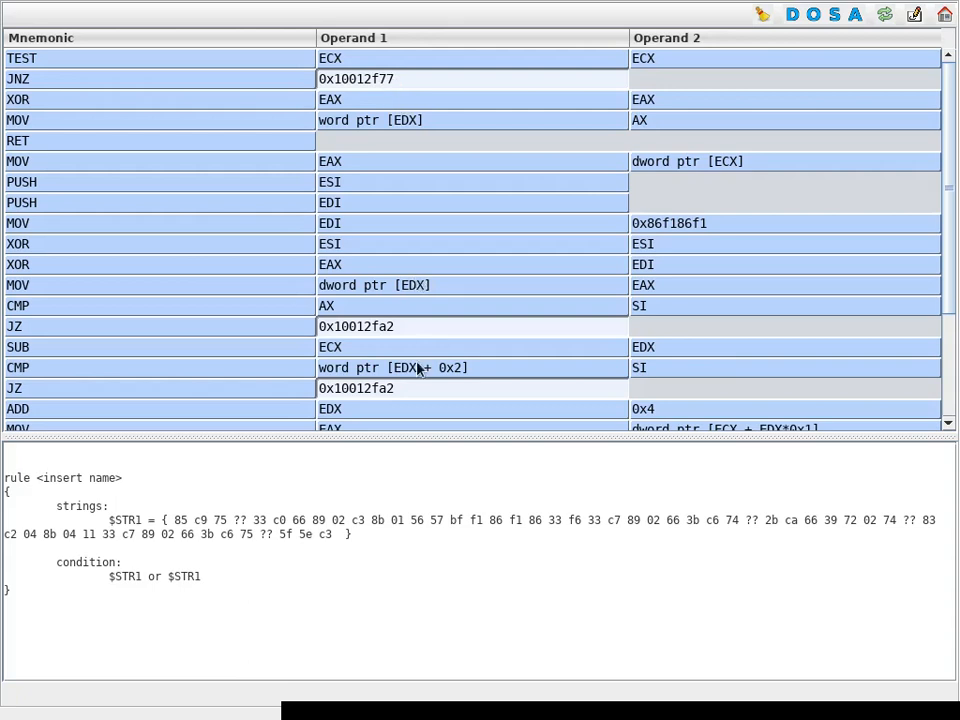
mouse_move(422, 274)
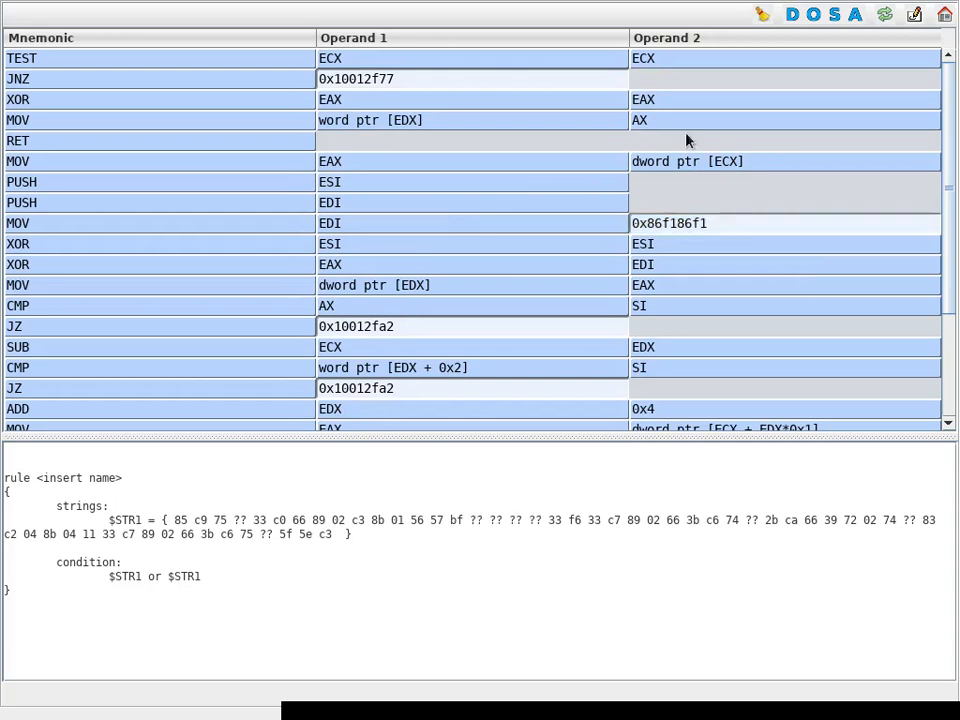
mouse_move(705, 228)
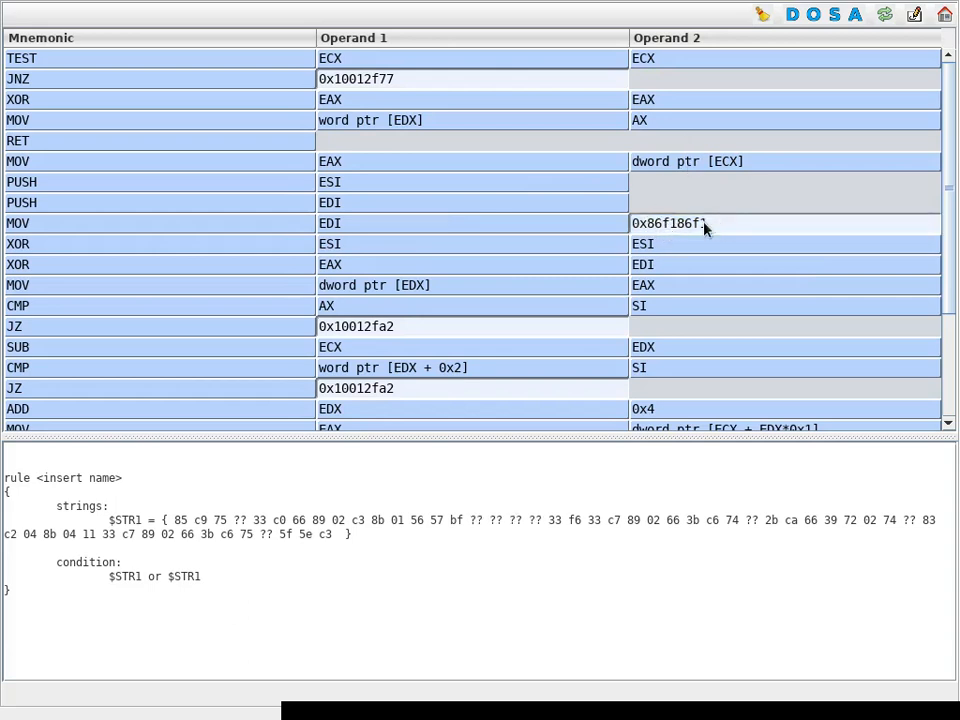
mouse_move(702, 232)
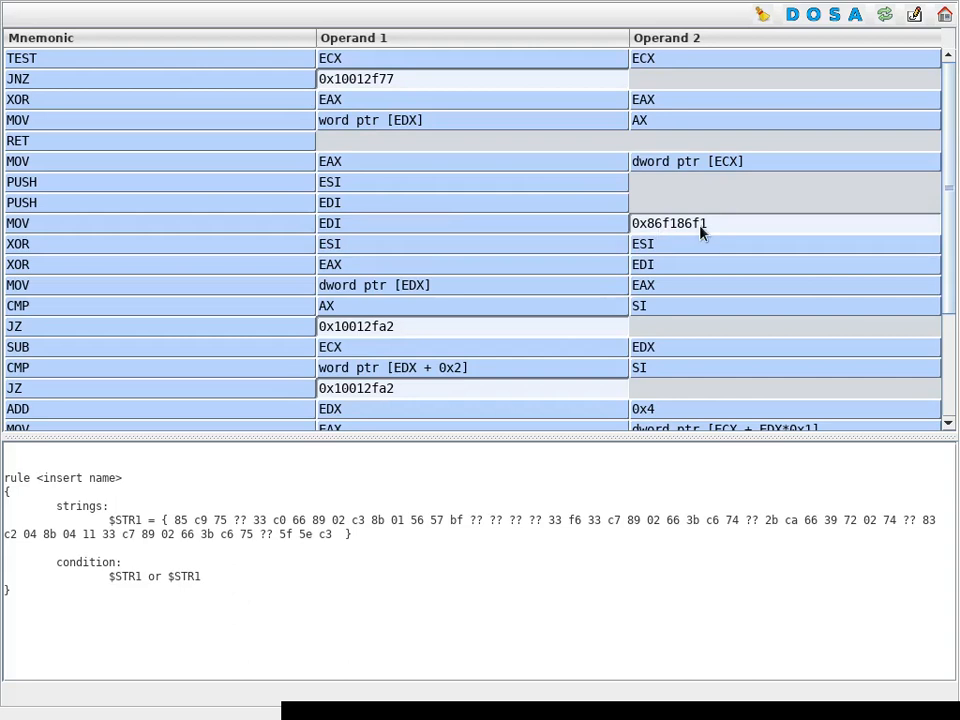
Scroll to the end of the generator's instruction list after masking 0x86f186f1.
scroll(down, 3)
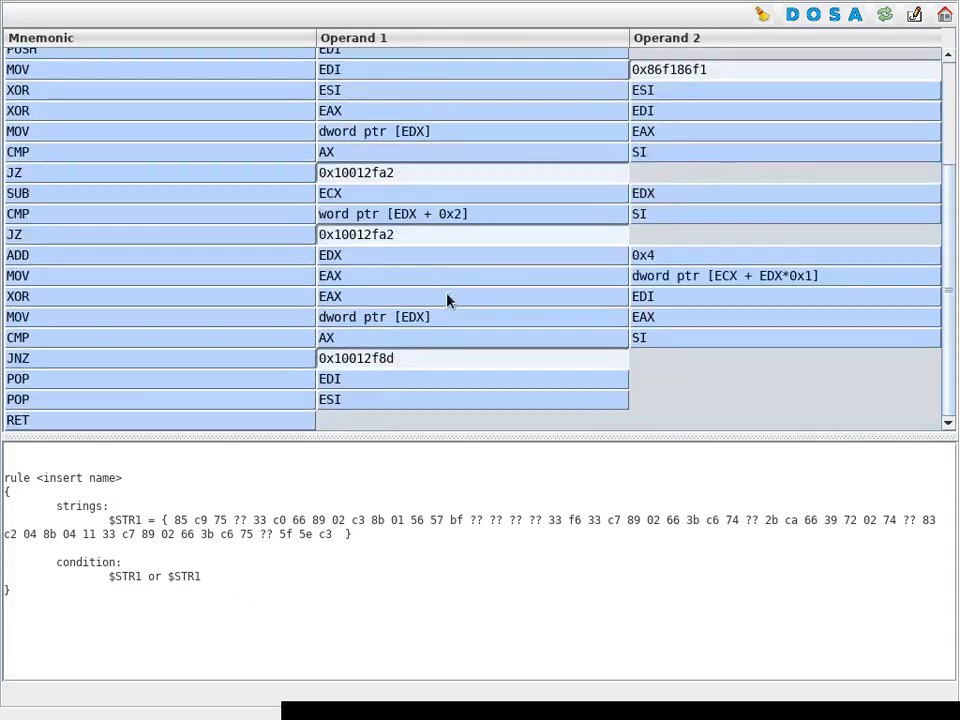
Replace the <insert name> placeholder with duqu2_xor_decode and select the whole rule.
double_click(78, 478)
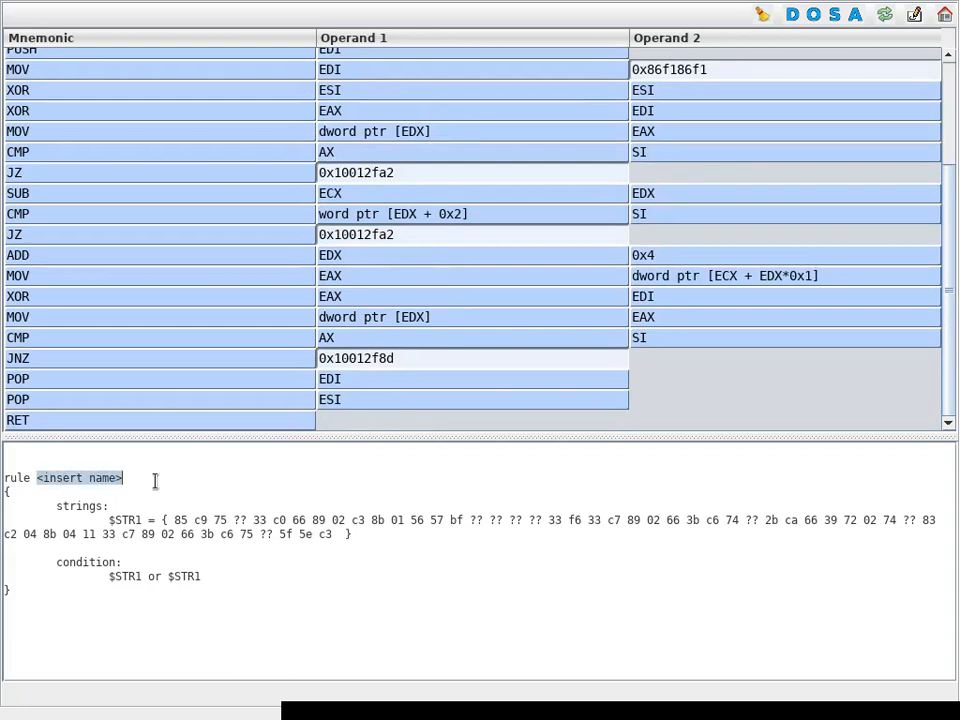
text(duqu2_xor_)
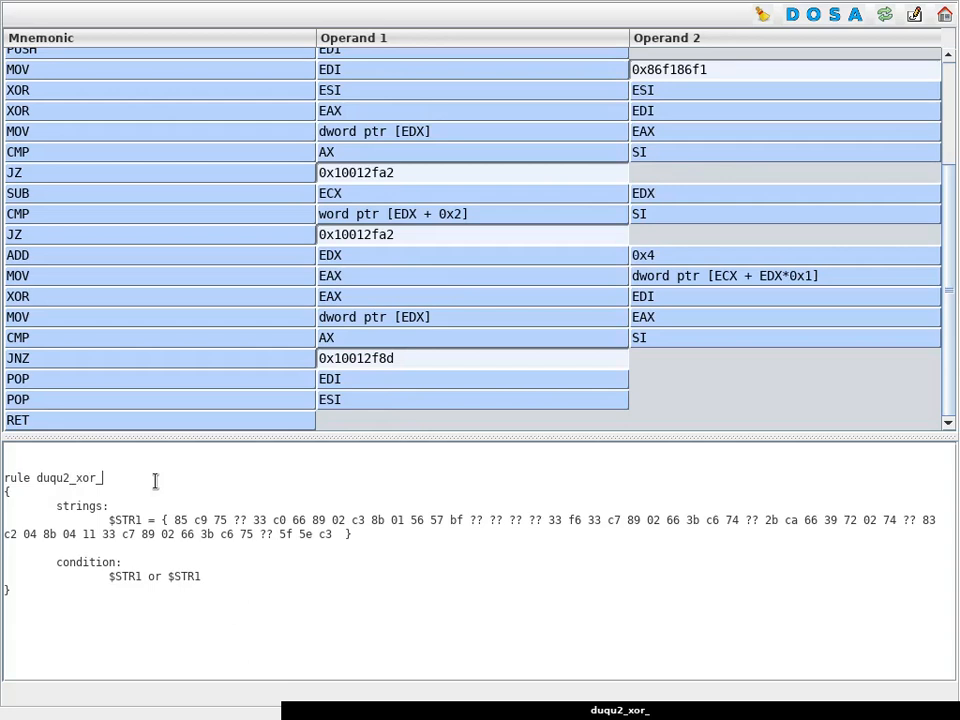
text(decode)
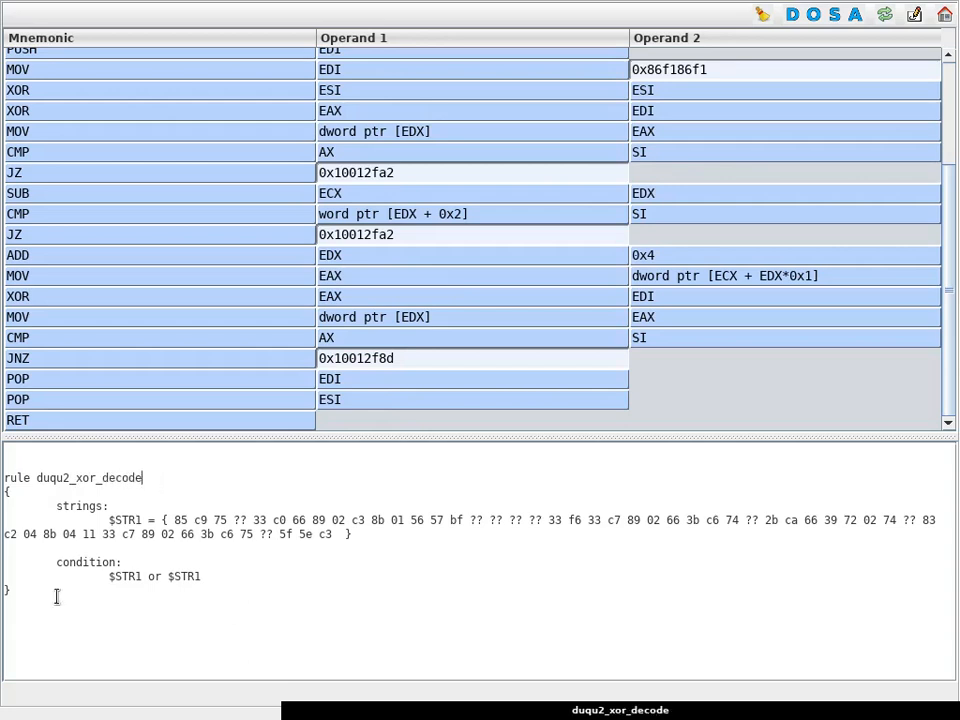
key(ctrl+a)
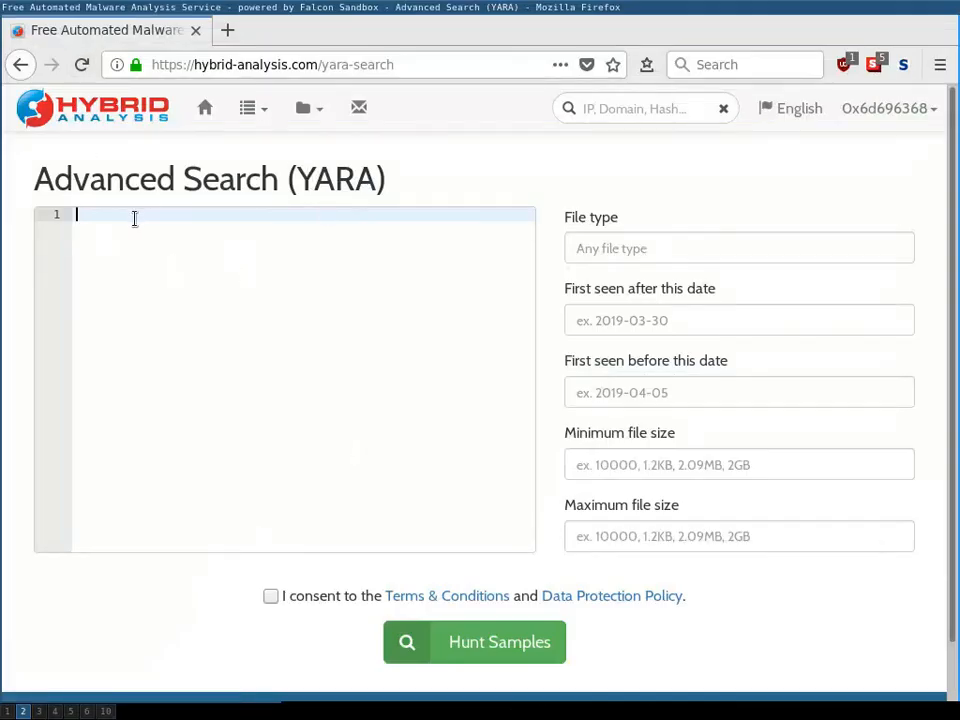
Paste the duqu2_xor_decode rule into the YARA editor and start Hunt Samples.
text(rule duqu2_xor_decode)
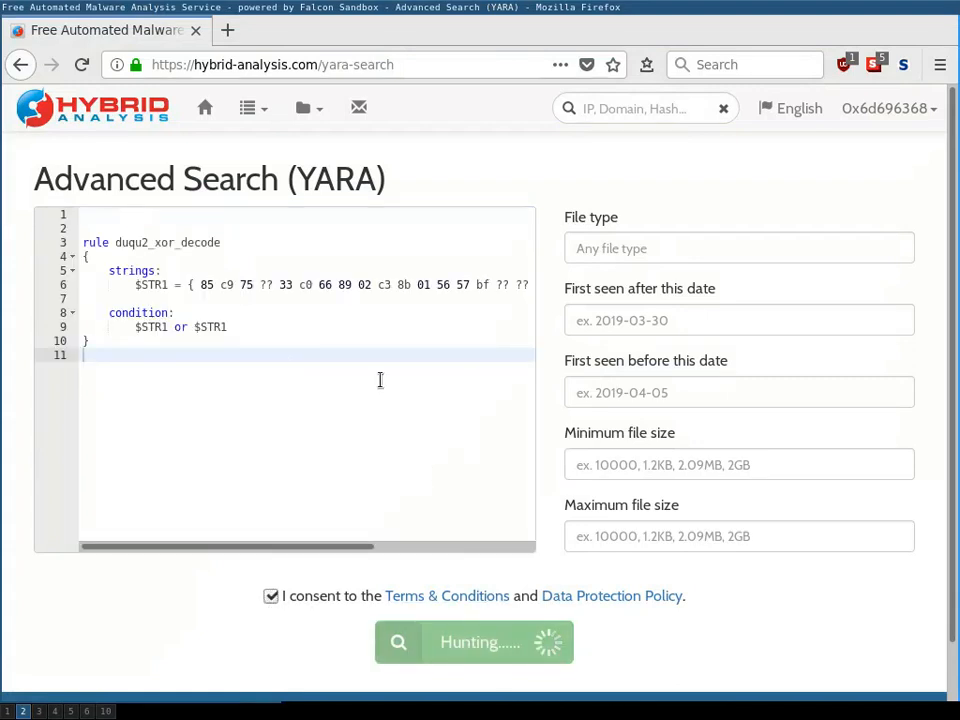
click(473, 642)
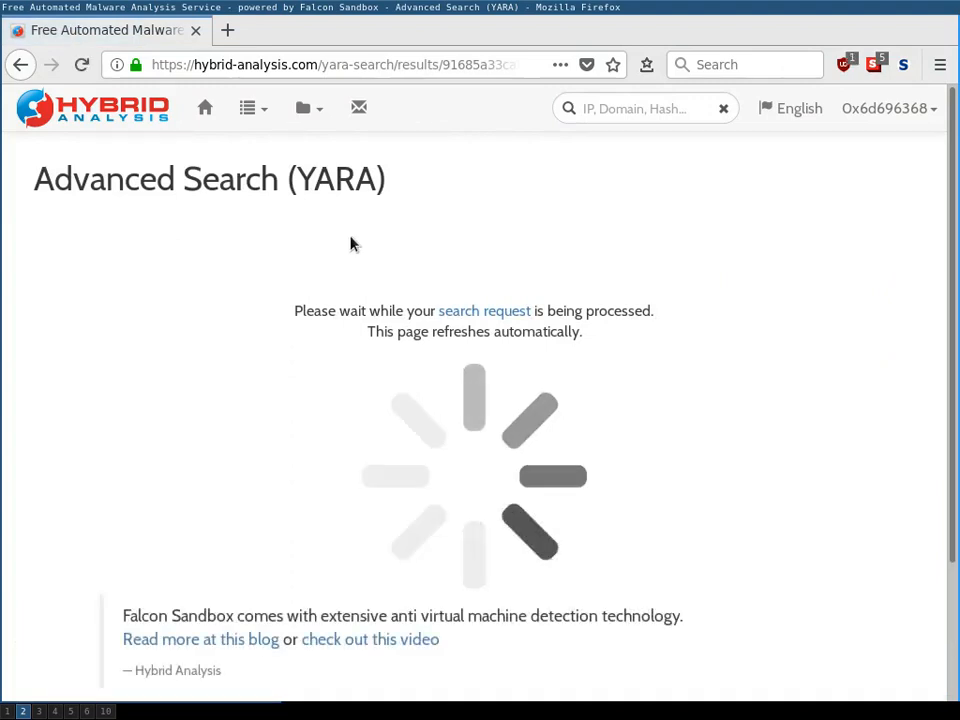
mouse_move(394, 233)
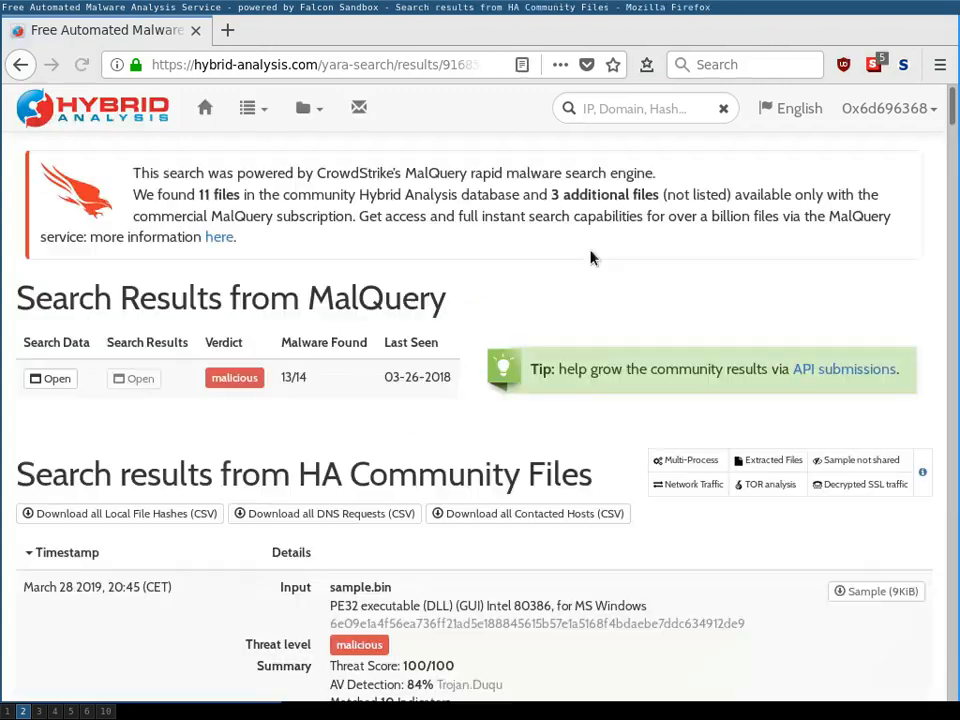
Scroll down to the HA Community Files results listing the matching Duqu samples.
scroll(down, 3)
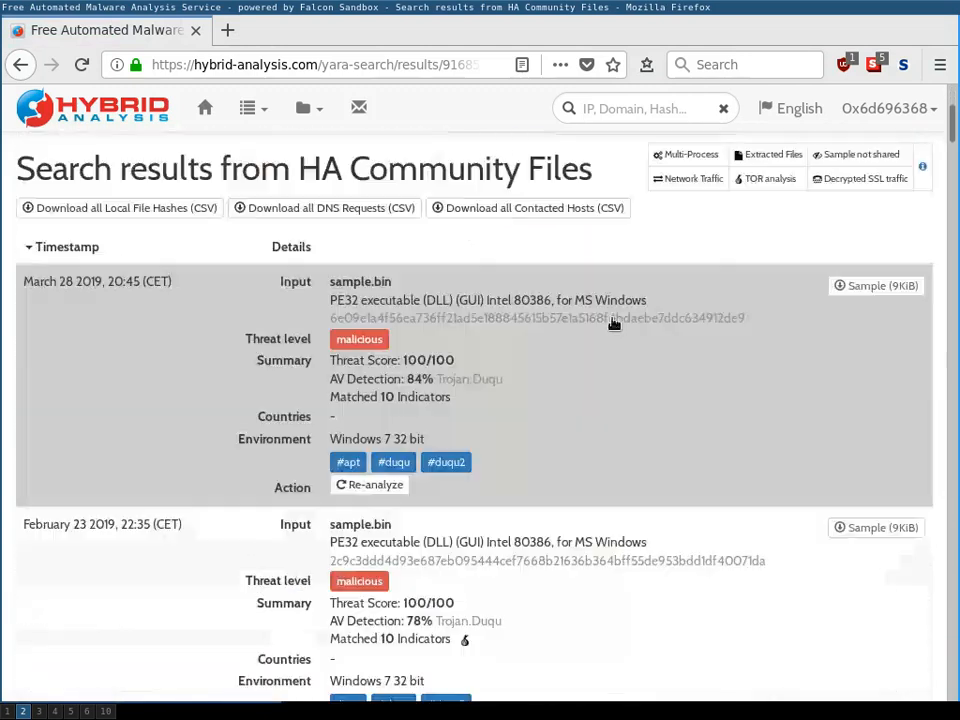
scroll(down, 3)
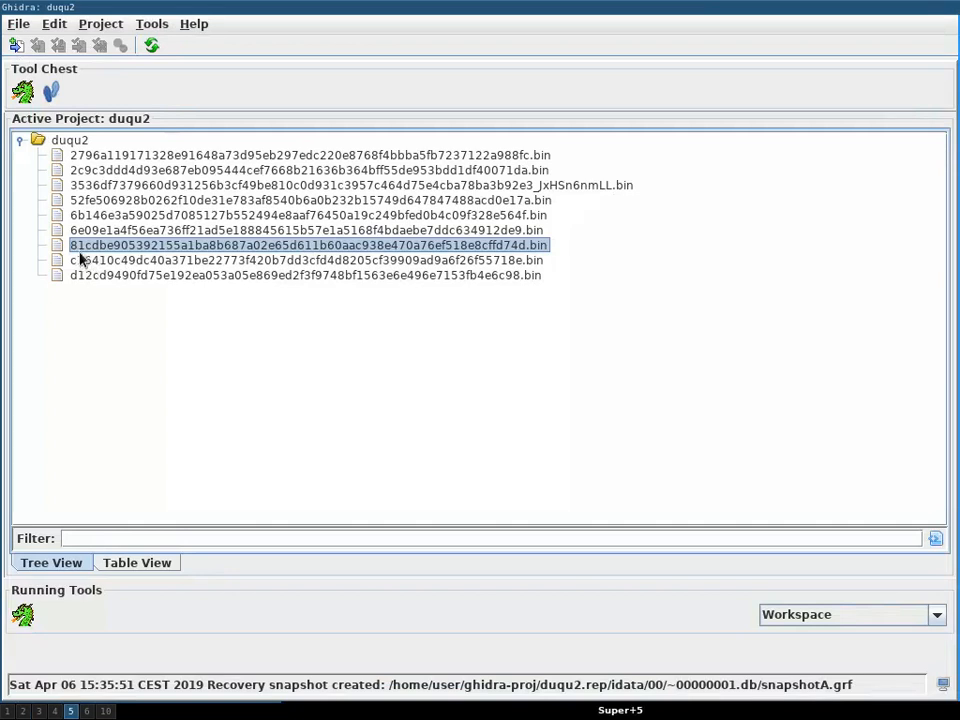
mouse_move(80, 260)
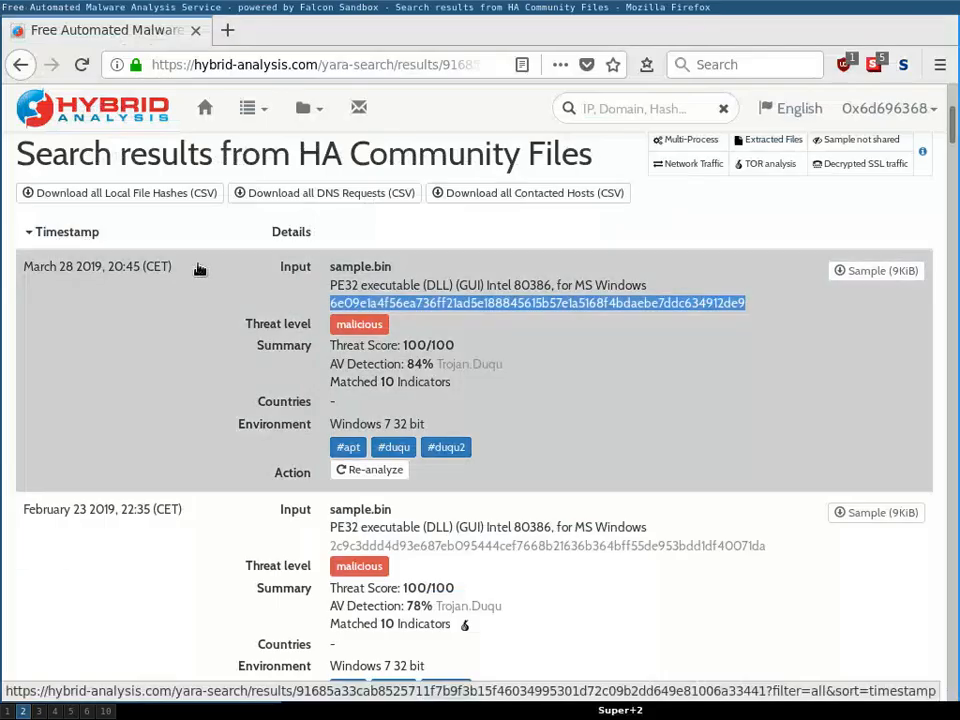
scroll(down, 3)
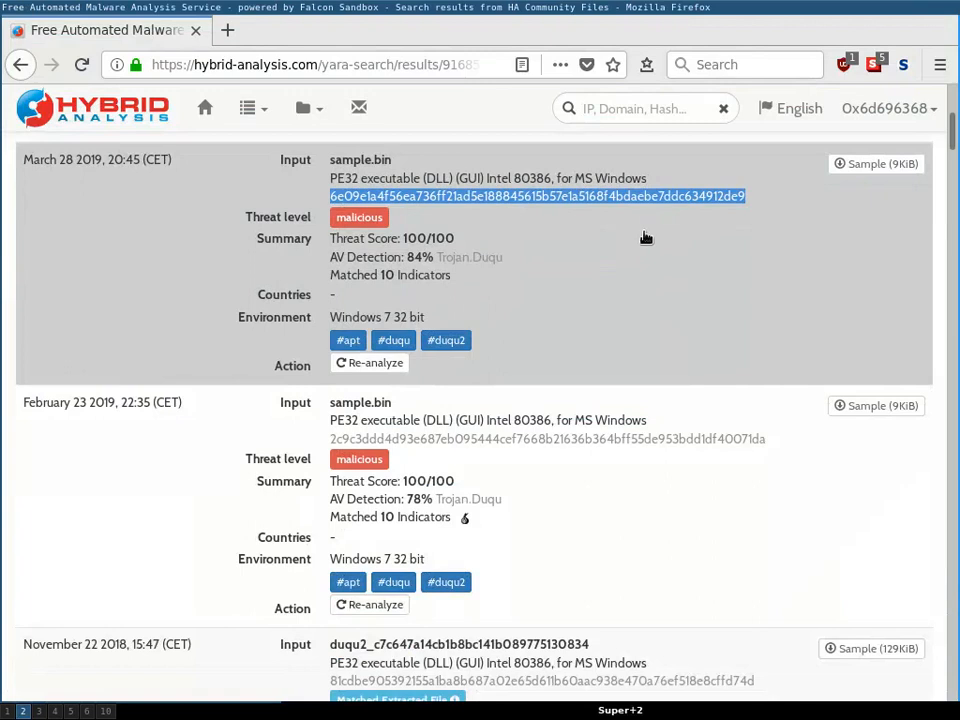
scroll(down, 3)
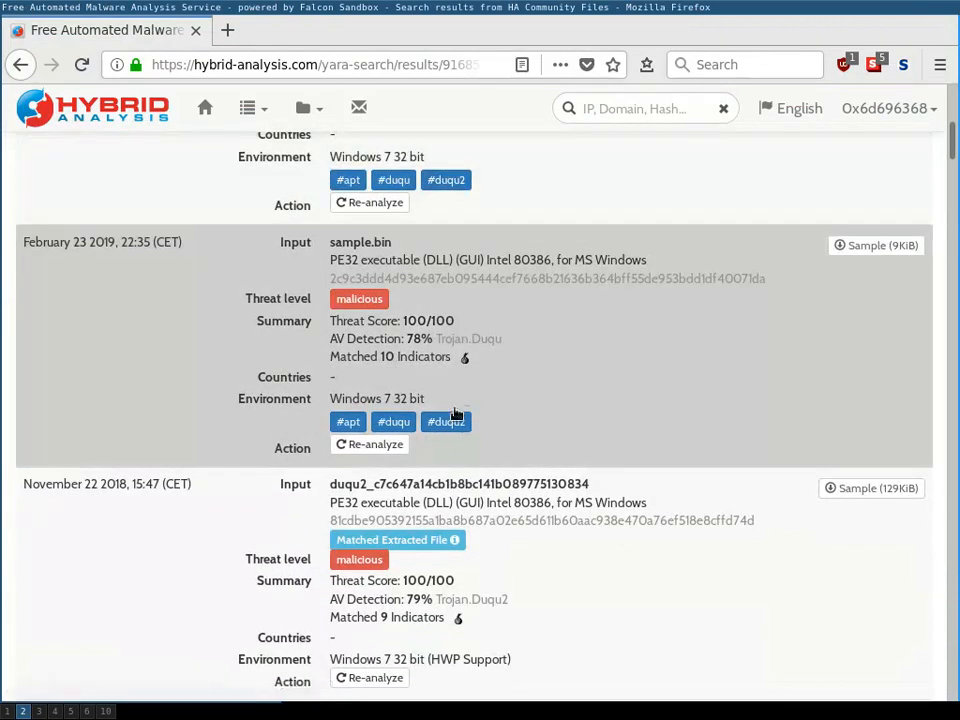
scroll(down, 3)
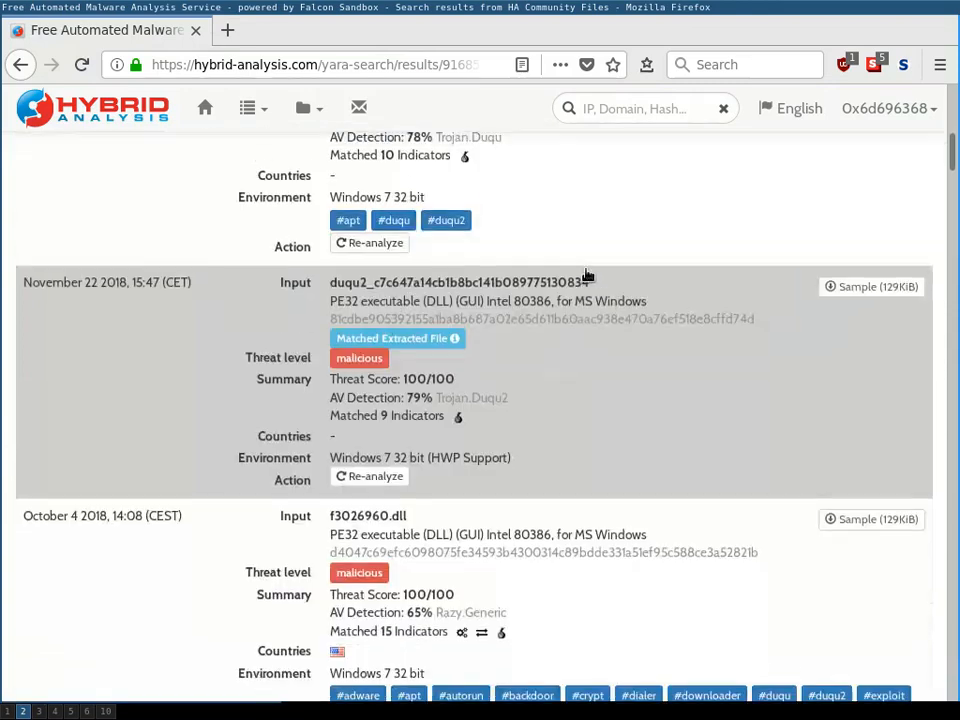
scroll(down, 3)
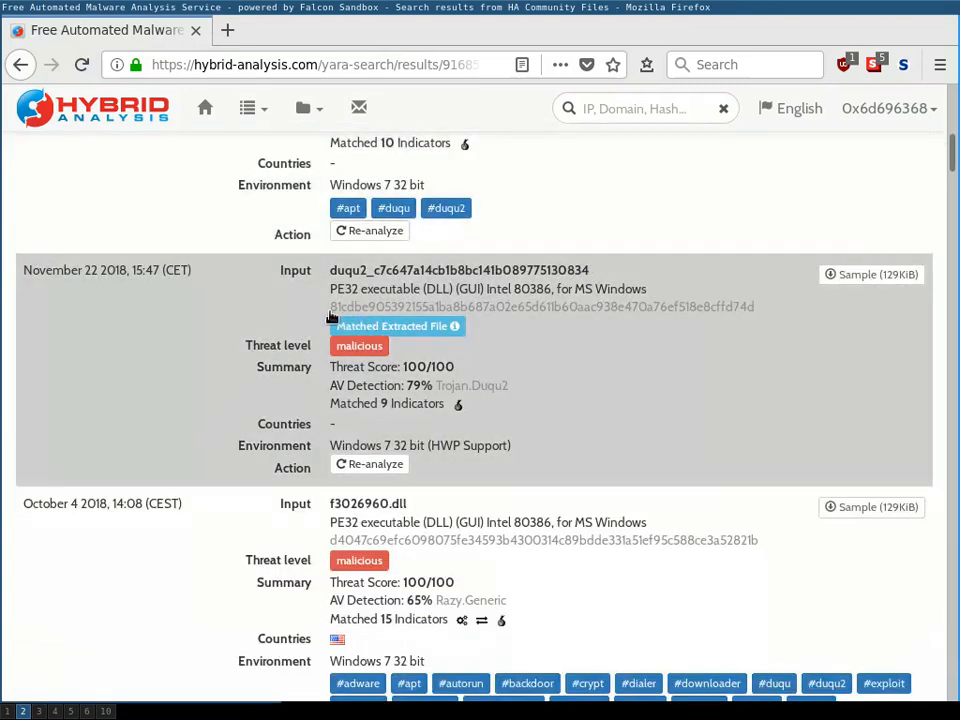
scroll(down, 3)
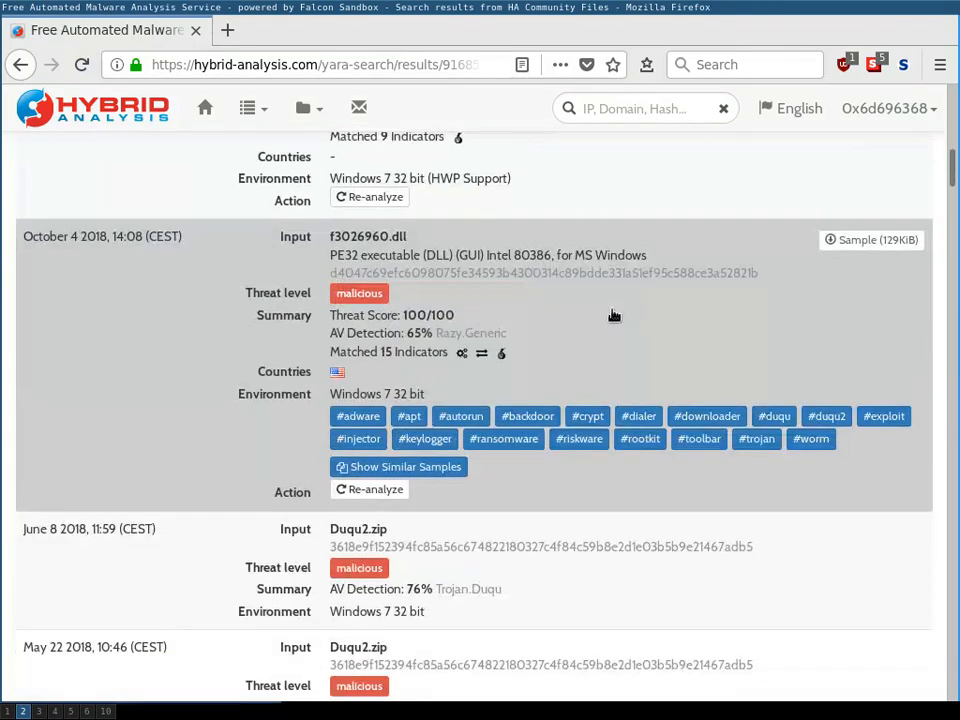
scroll(down, 3)
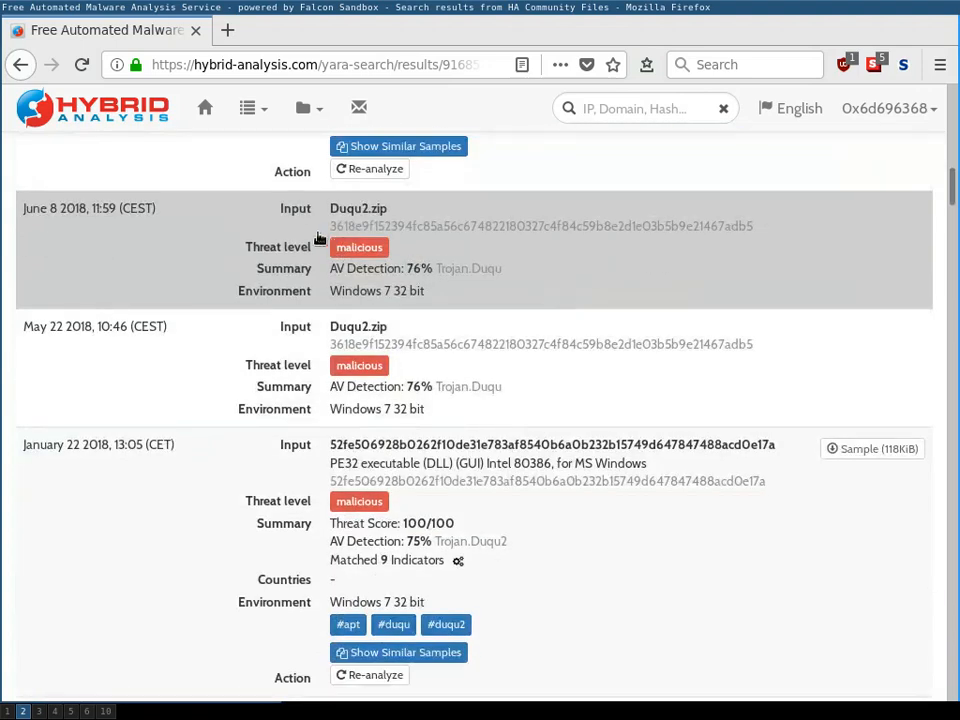
scroll(down, 3)
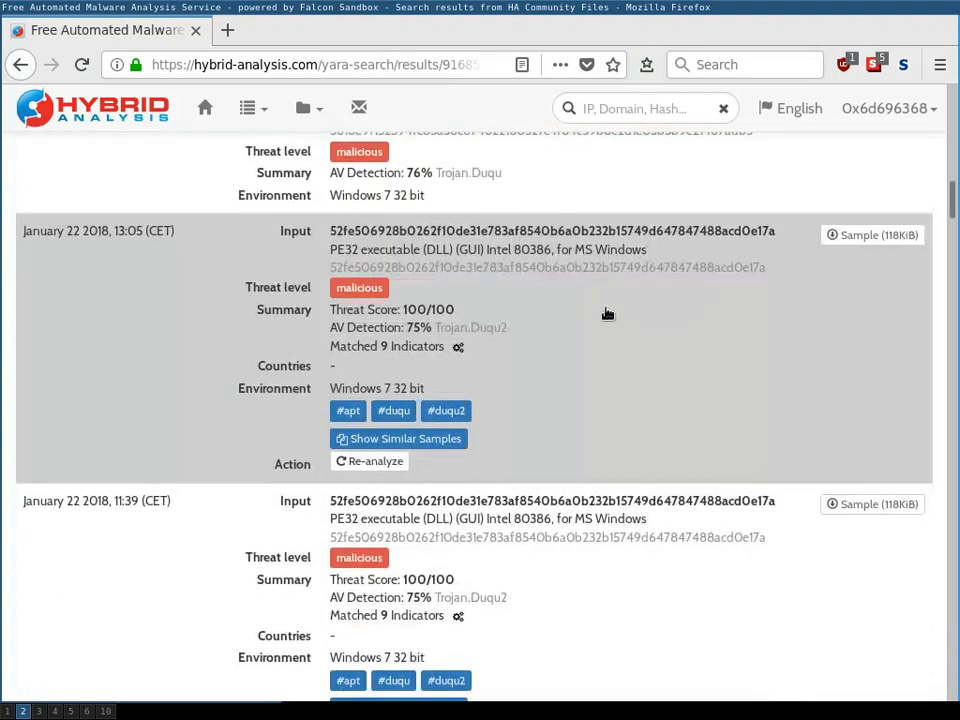
mouse_move(609, 319)
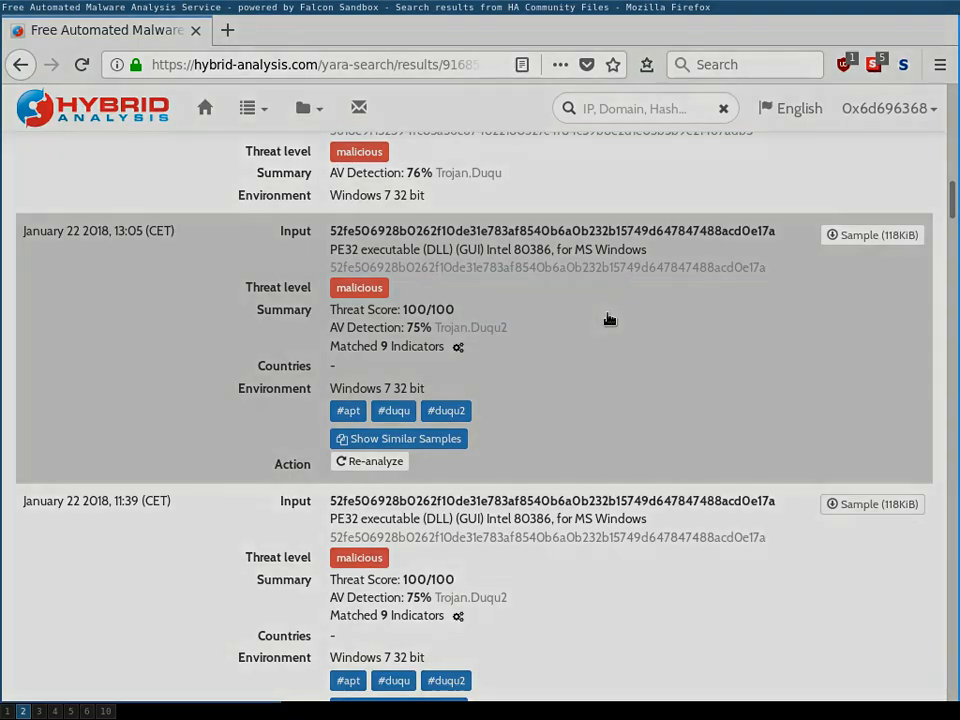